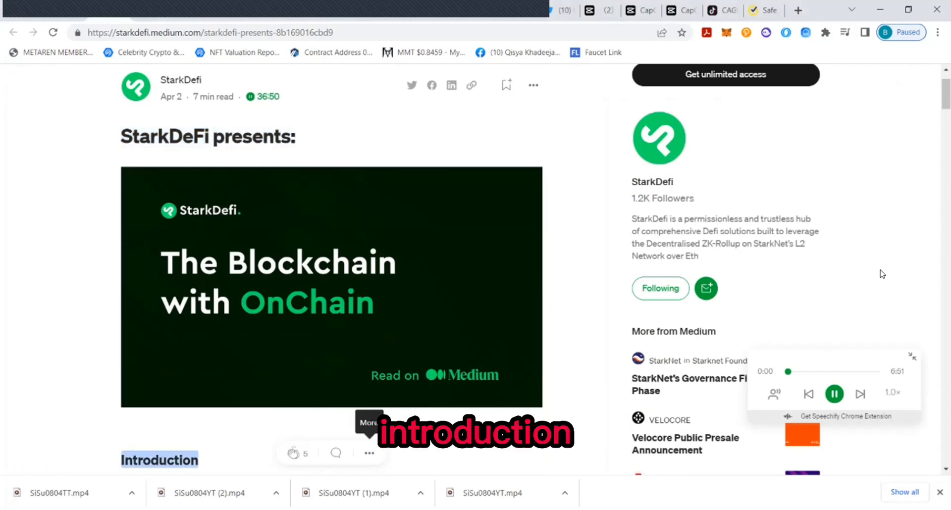
Scroll through the Introduction and 'A brief history' sections as they are read aloud, reaching the Eminem line
{"action": "scroll", "scroll_direction": "down", "scroll_amount": 3}
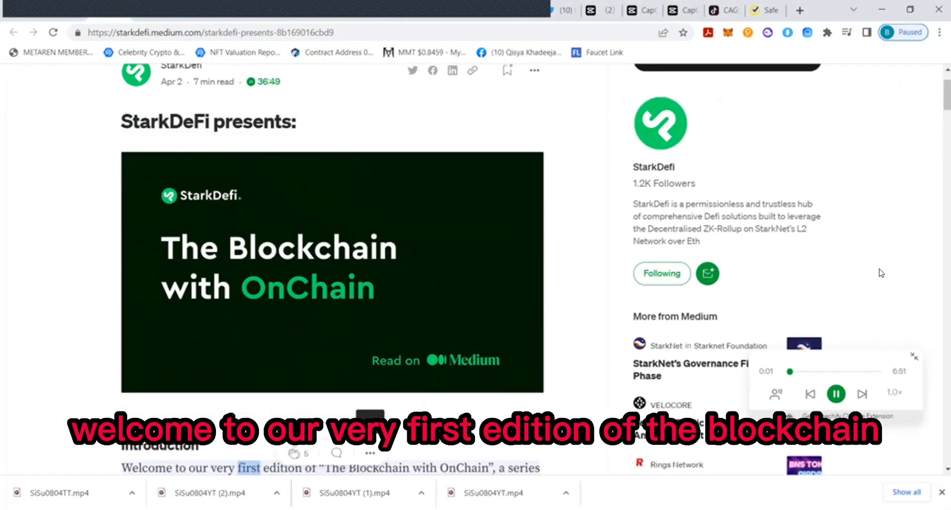
{"action": "scroll", "scroll_direction": "down", "scroll_amount": 3}
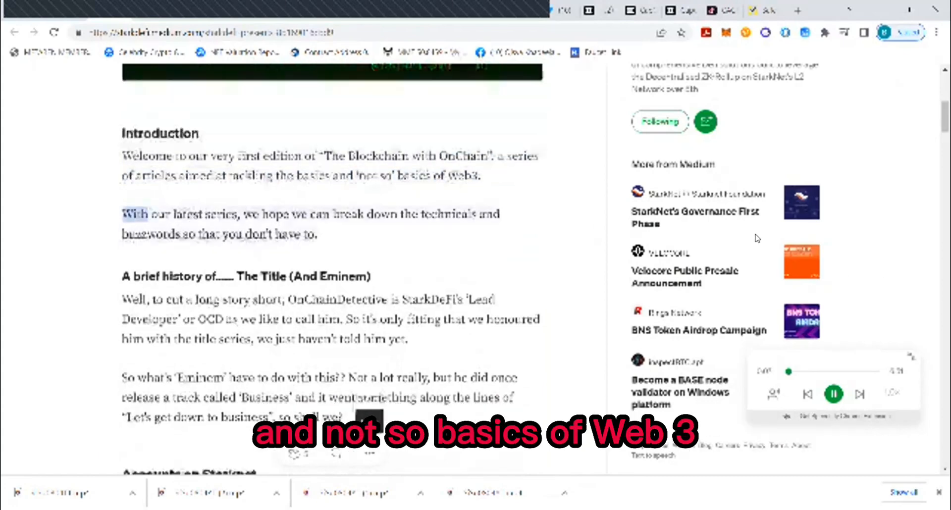
{"action": "scroll", "scroll_direction": "down", "scroll_amount": 3}
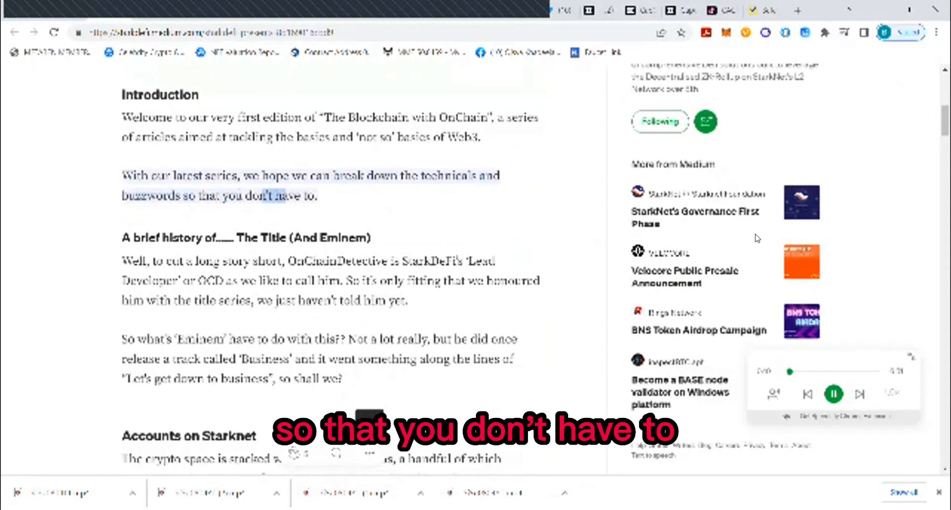
{"action": "scroll", "scroll_direction": "down", "scroll_amount": 3}
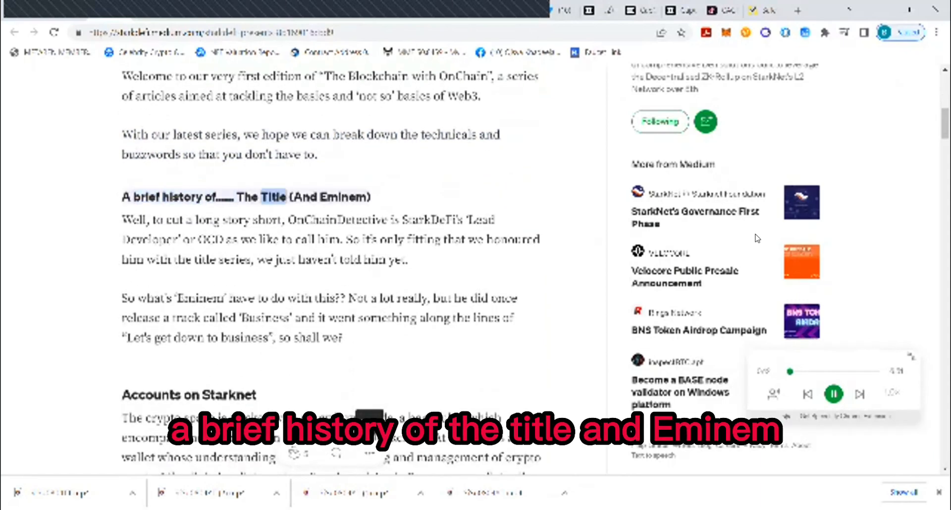
{"action": "scroll", "scroll_direction": "down", "scroll_amount": 3}
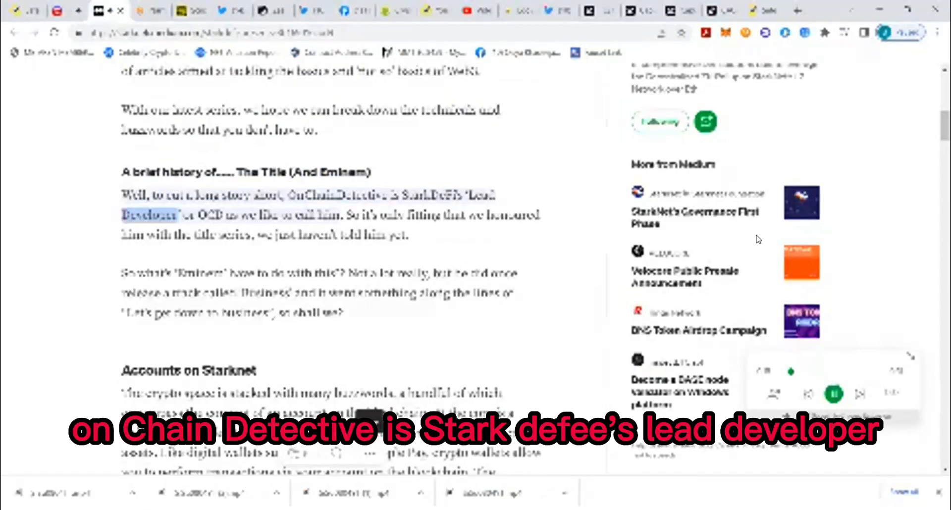
{"action": "scroll", "scroll_direction": "down", "scroll_amount": 3}
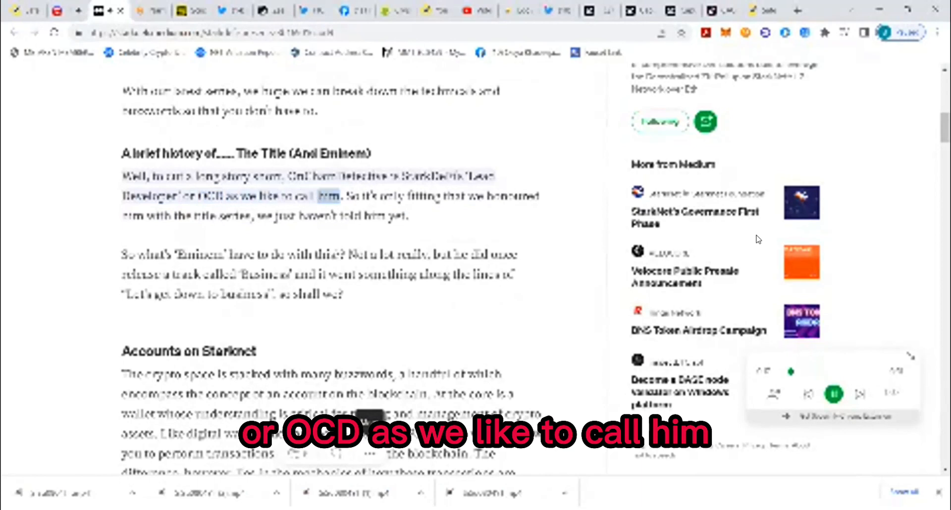
{"action": "scroll", "scroll_direction": "down", "scroll_amount": 3}
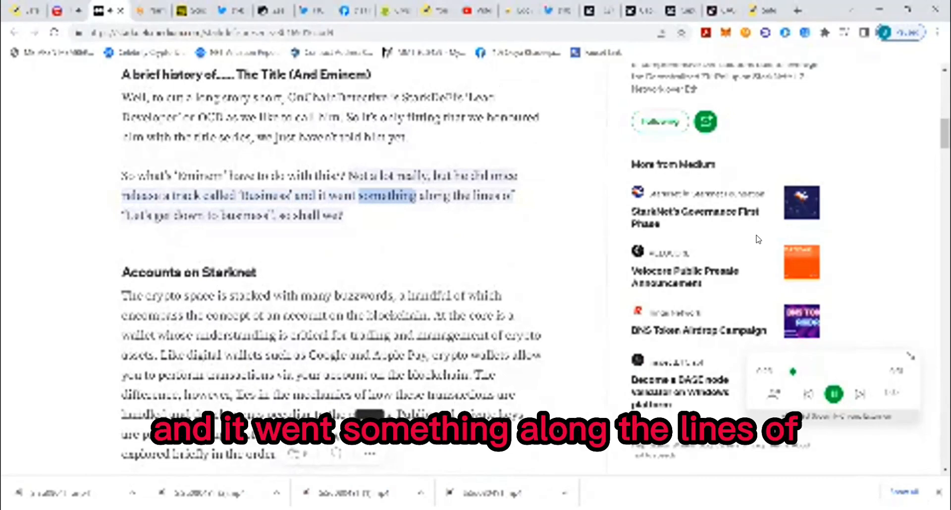
{"action": "scroll", "scroll_direction": "down", "scroll_amount": 3}
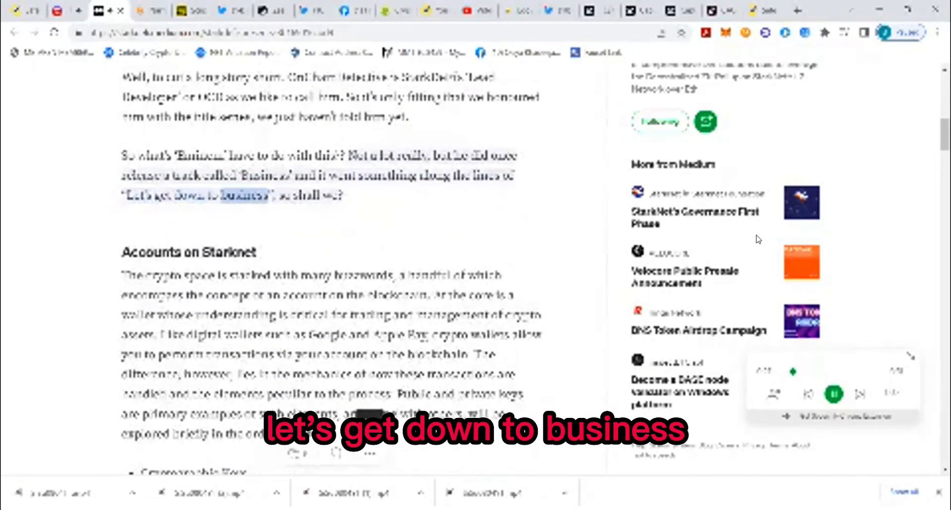
Scroll past the Accounts on Starknet paragraph and its bullet list of topics down to Seed Phrases
{"action": "scroll", "scroll_direction": "down", "scroll_amount": 3}
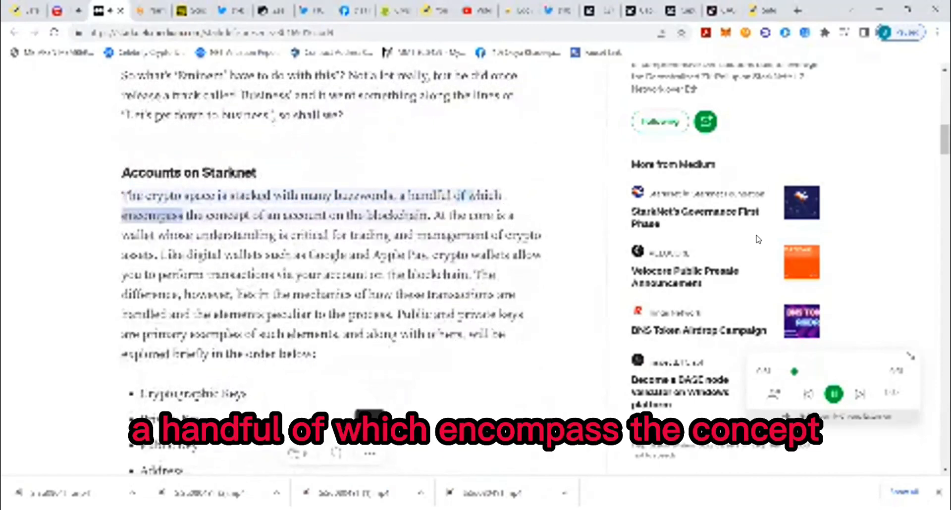
{"action": "scroll", "scroll_direction": "down", "scroll_amount": 3}
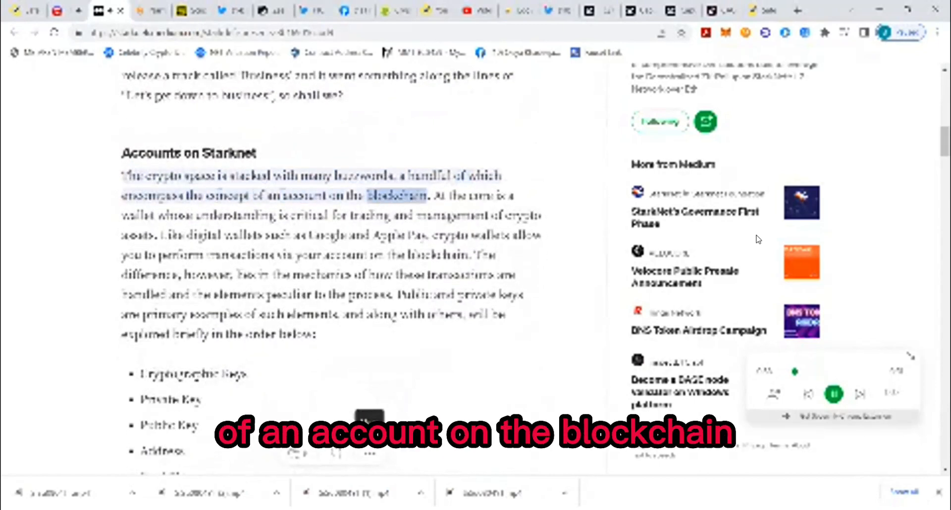
{"action": "scroll", "scroll_direction": "down", "scroll_amount": 3}
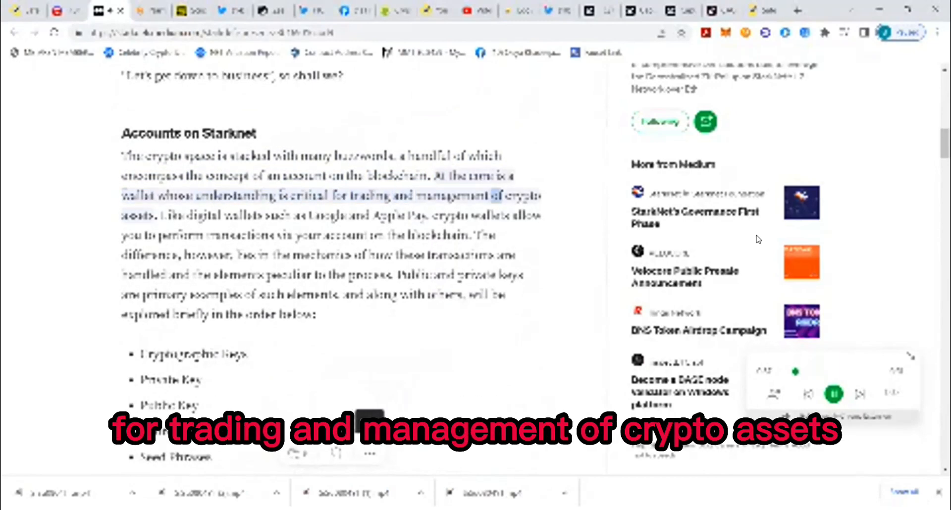
{"action": "scroll", "scroll_direction": "down", "scroll_amount": 3}
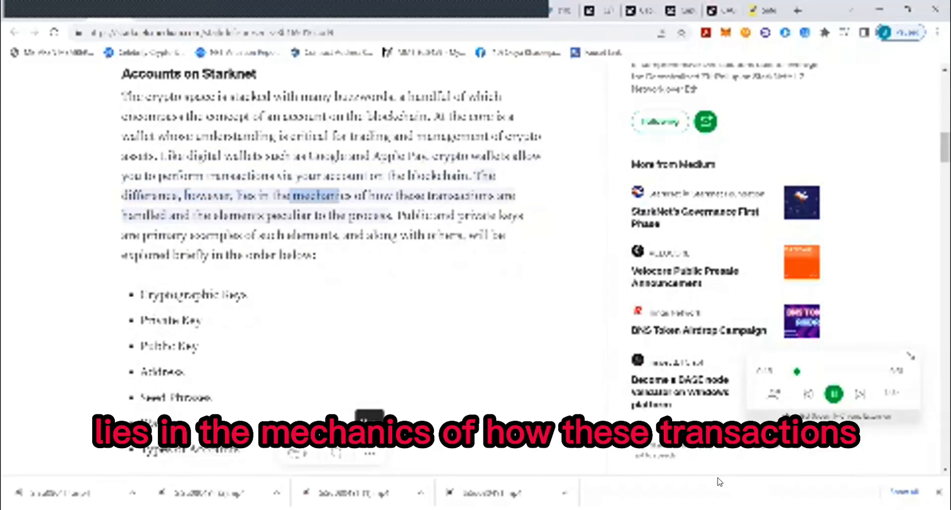
{"action": "scroll", "scroll_direction": "down", "scroll_amount": 3}
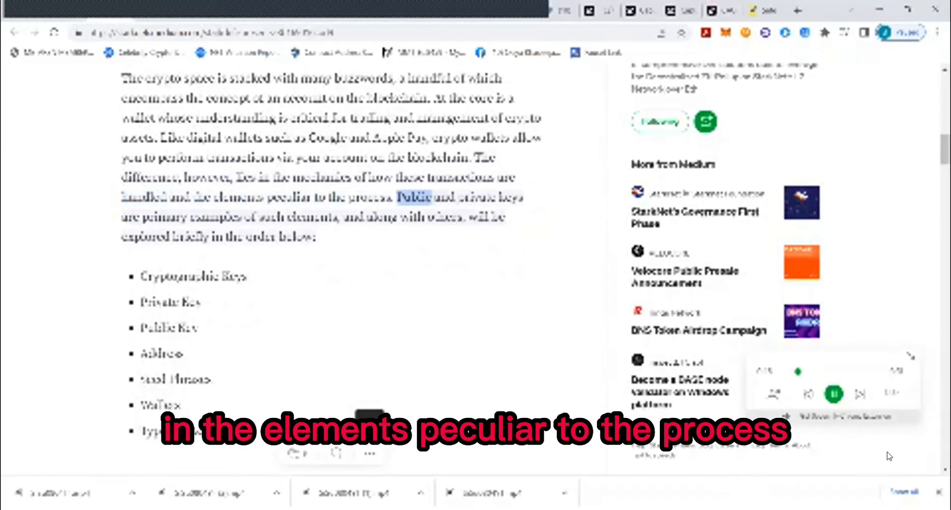
{"action": "scroll", "scroll_direction": "down", "scroll_amount": 3}
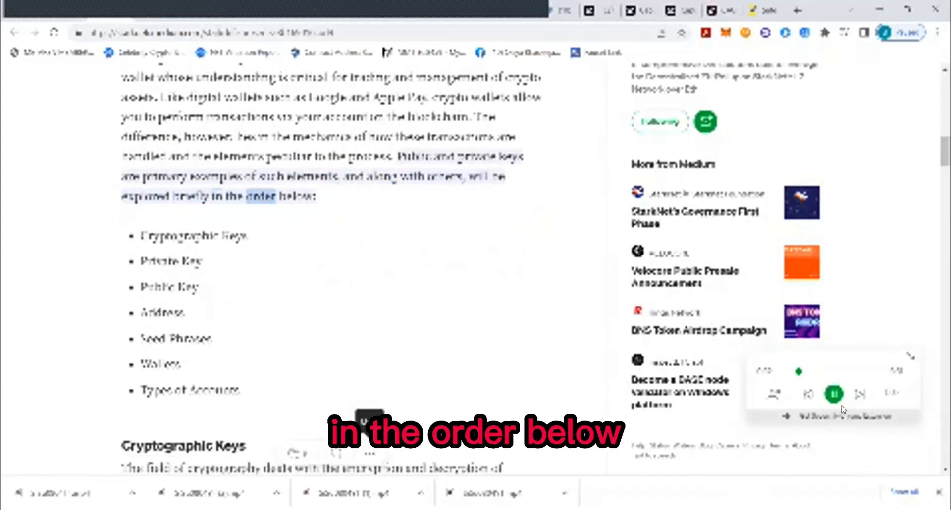
{"action": "scroll", "scroll_direction": "down", "scroll_amount": 3}
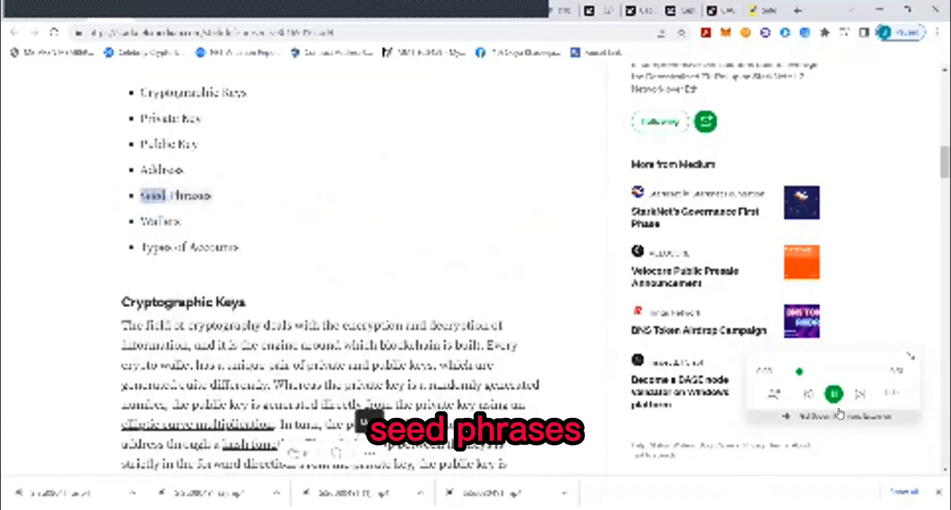
Bring the Cryptographic Keys heading and its opening encryption/decryption line into view
{"action": "scroll", "scroll_direction": "down", "scroll_amount": 3}
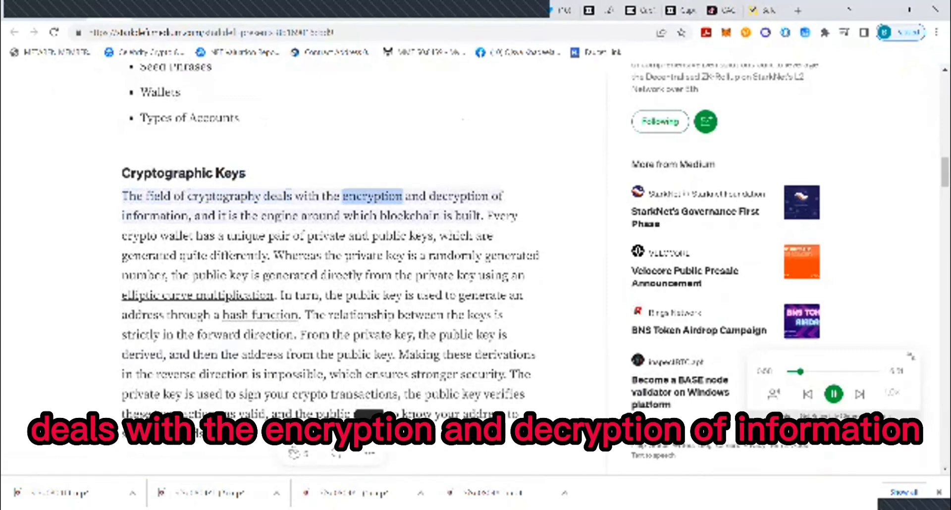
Follow the Cryptographic Keys paragraph to its 'send you funds' ending, with the Private Key heading appearing
{"action": "scroll", "scroll_direction": "down", "scroll_amount": 3}
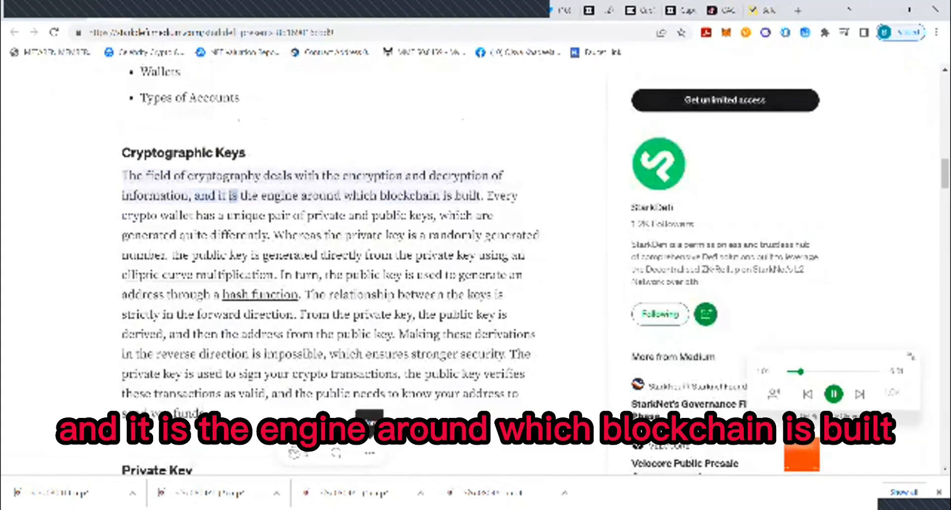
{"action": "double_click", "coordinate": [502, 195]}
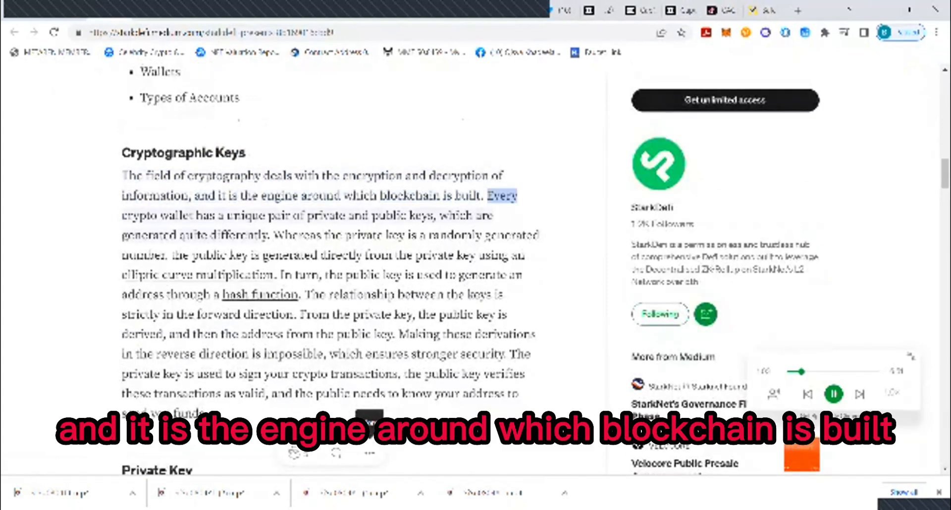
{"action": "scroll", "scroll_direction": "down", "scroll_amount": 3}
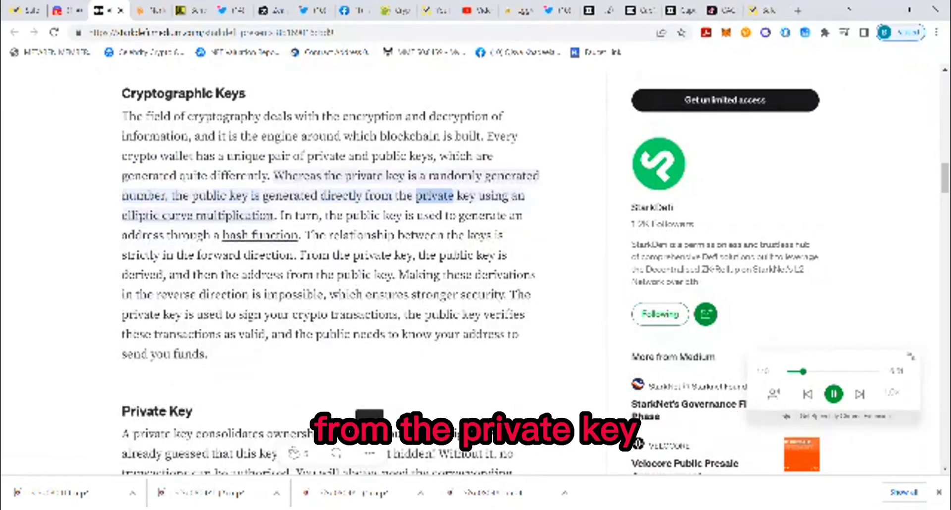
{"action": "scroll", "scroll_direction": "down", "scroll_amount": 3}
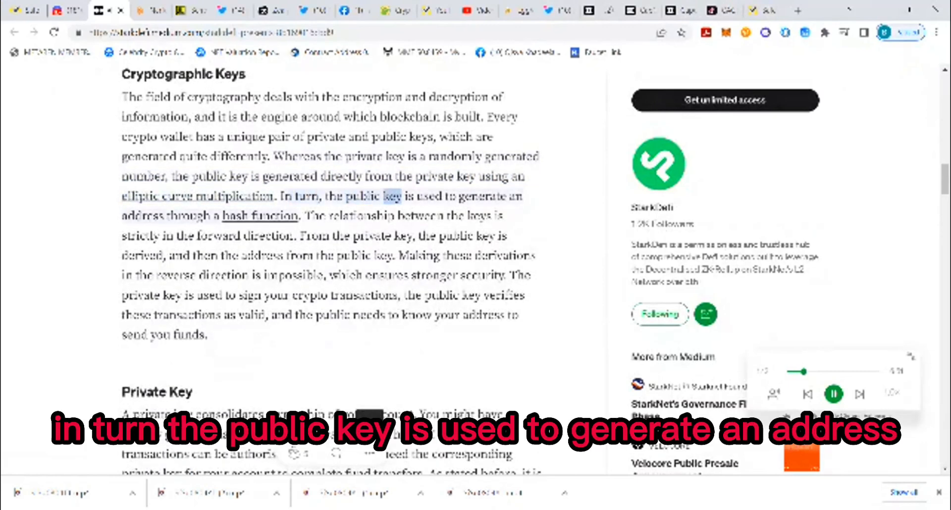
{"action": "scroll", "scroll_direction": "down", "scroll_amount": 3}
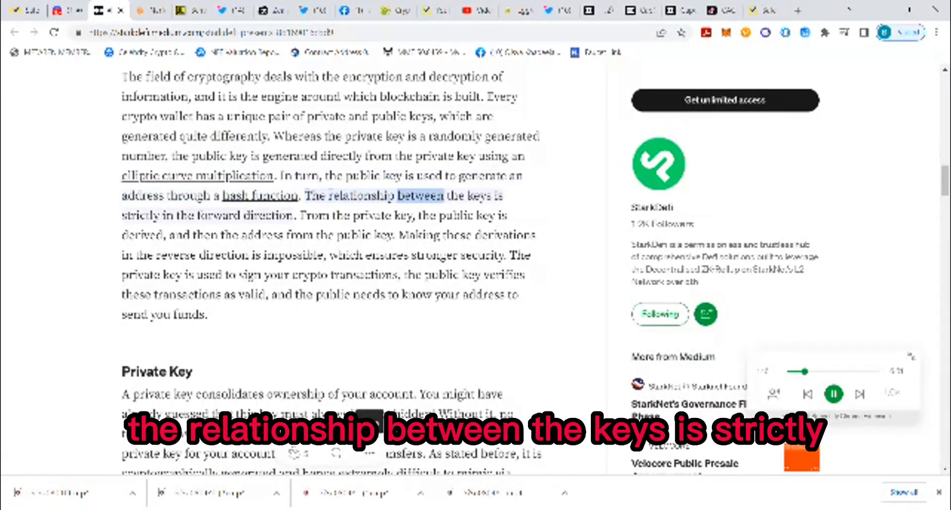
{"action": "scroll", "scroll_direction": "down", "scroll_amount": 3}
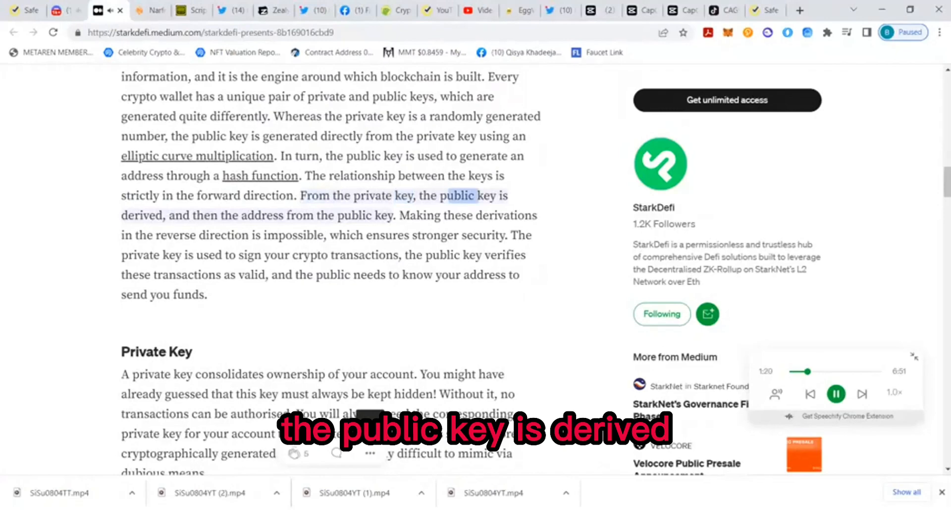
{"action": "scroll", "scroll_direction": "down", "scroll_amount": 3}
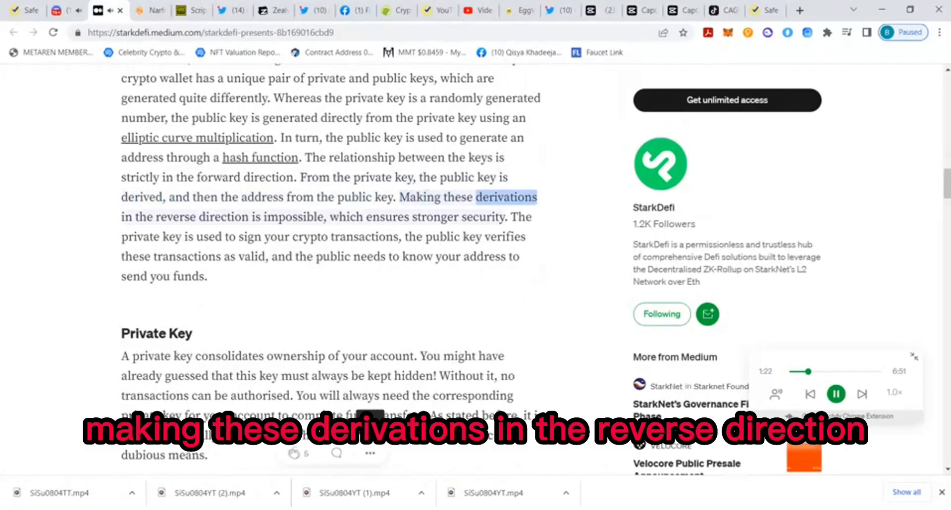
{"action": "scroll", "scroll_direction": "down", "scroll_amount": 3}
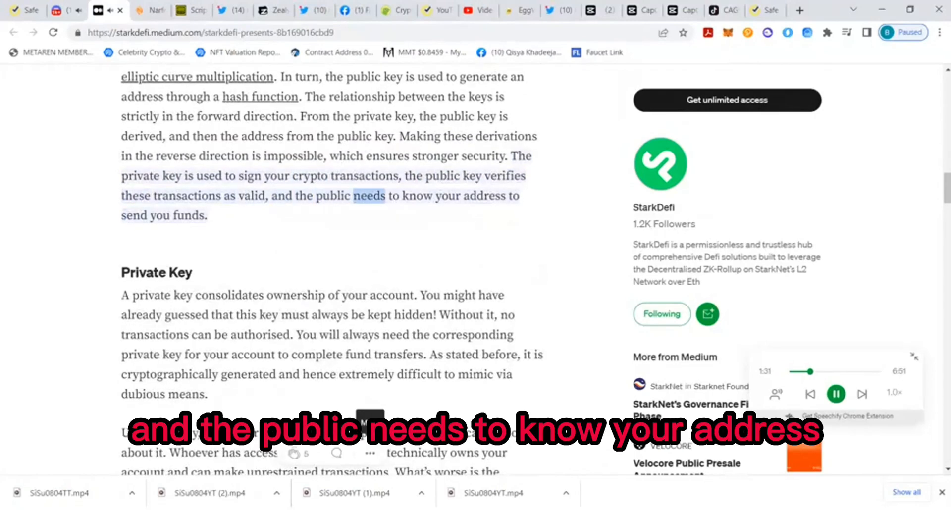
{"action": "scroll", "scroll_direction": "down", "scroll_amount": 3}
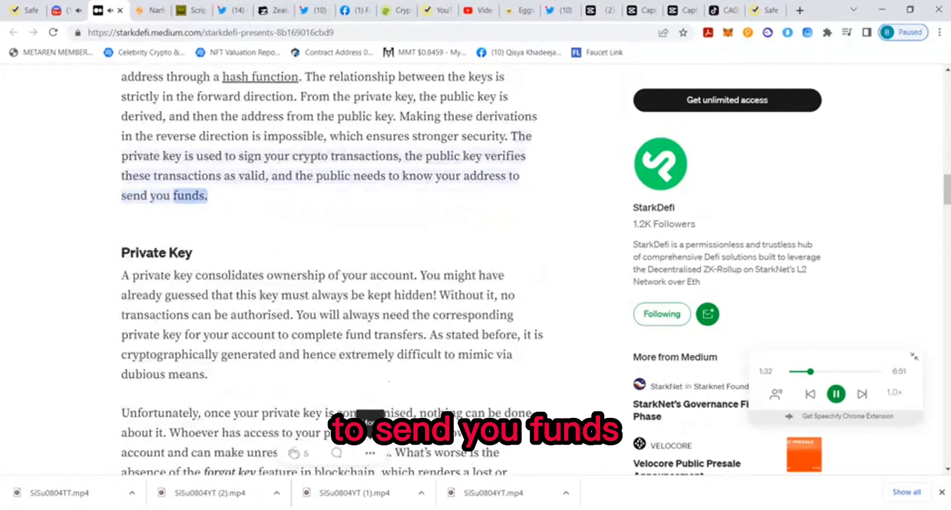
Scroll through the whole Private Key section until the Public Key heading reaches the top
{"action": "scroll", "scroll_direction": "down", "scroll_amount": 3}
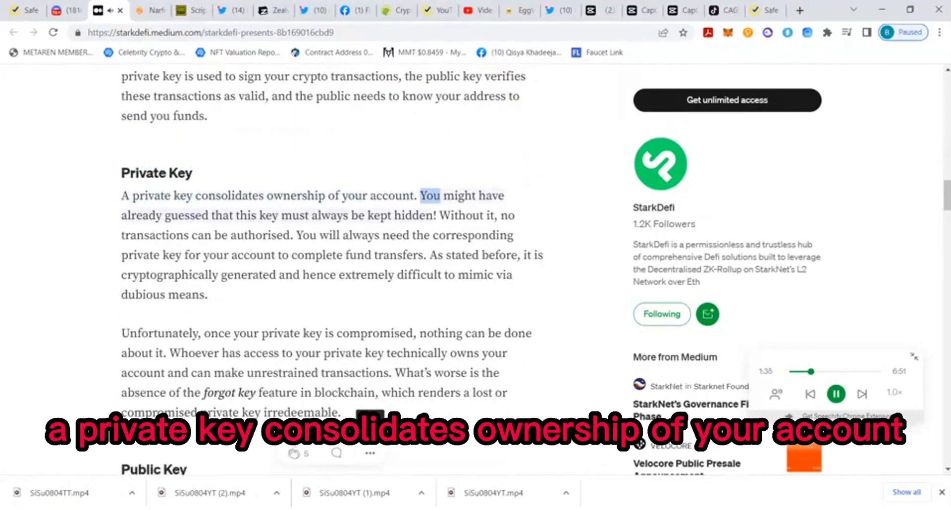
{"action": "scroll", "scroll_direction": "down", "scroll_amount": 3}
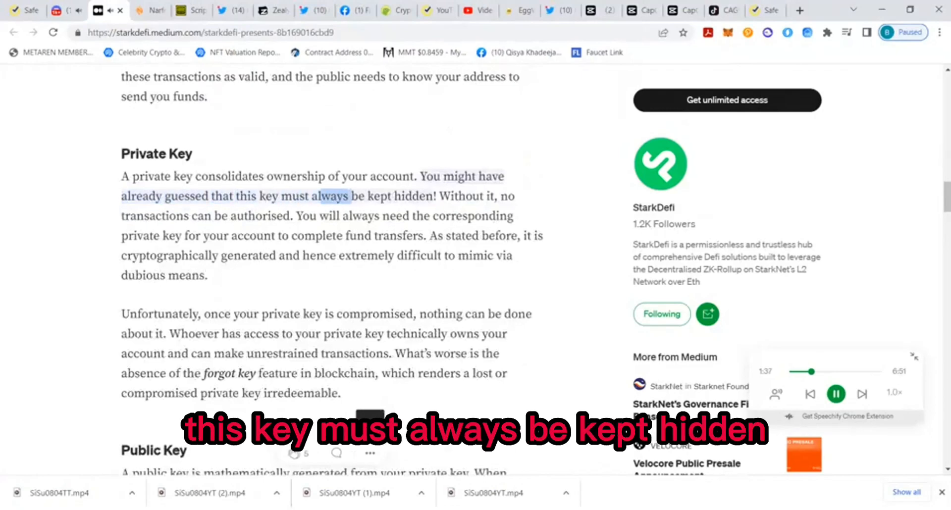
{"action": "scroll", "scroll_direction": "down", "scroll_amount": 3}
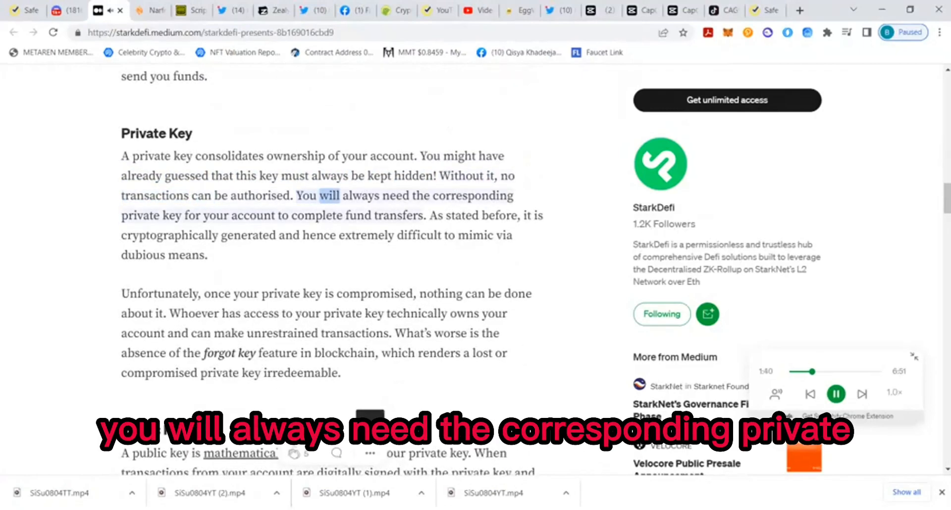
{"action": "scroll", "scroll_direction": "down", "scroll_amount": 3}
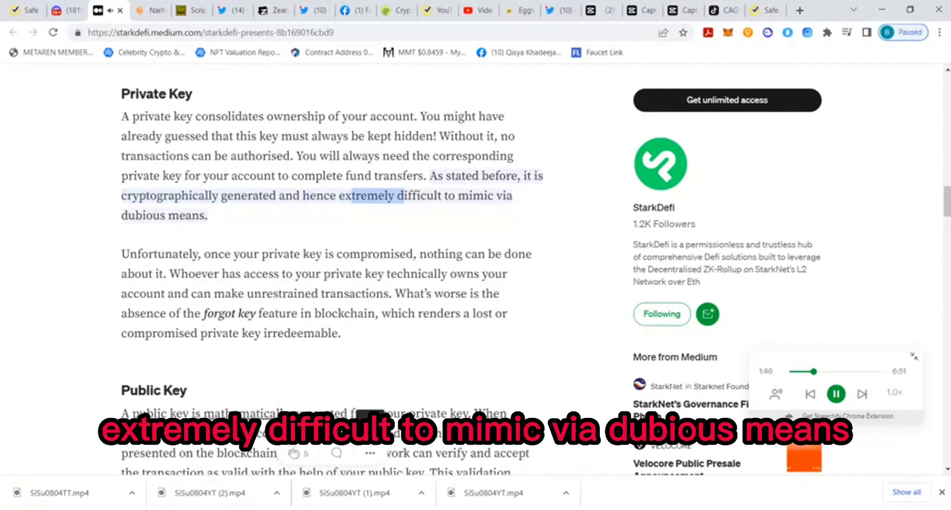
{"action": "scroll", "scroll_direction": "down", "scroll_amount": 3}
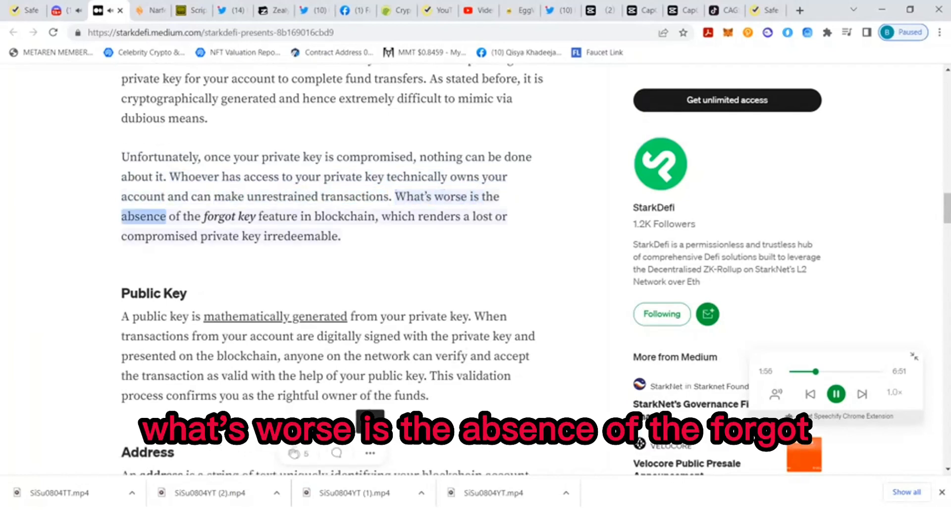
{"action": "scroll", "scroll_direction": "down", "scroll_amount": 3}
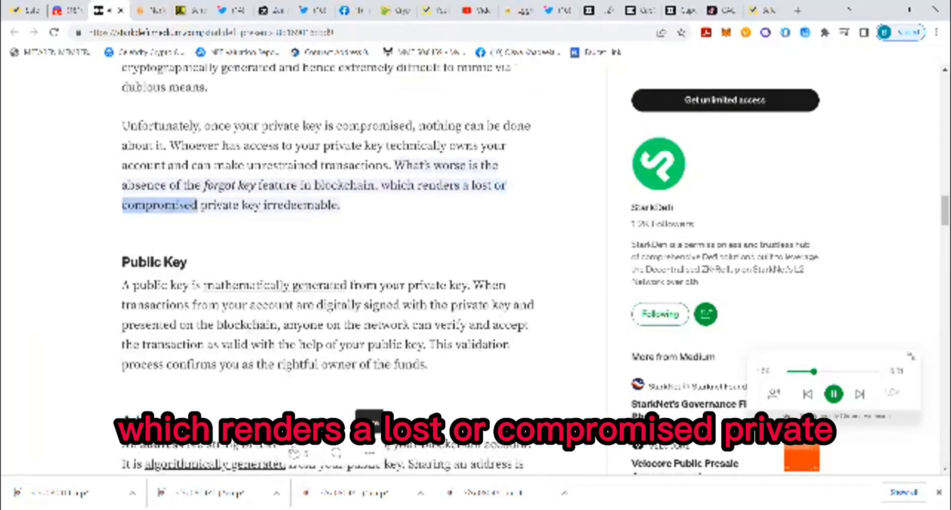
{"action": "scroll", "scroll_direction": "down", "scroll_amount": 3}
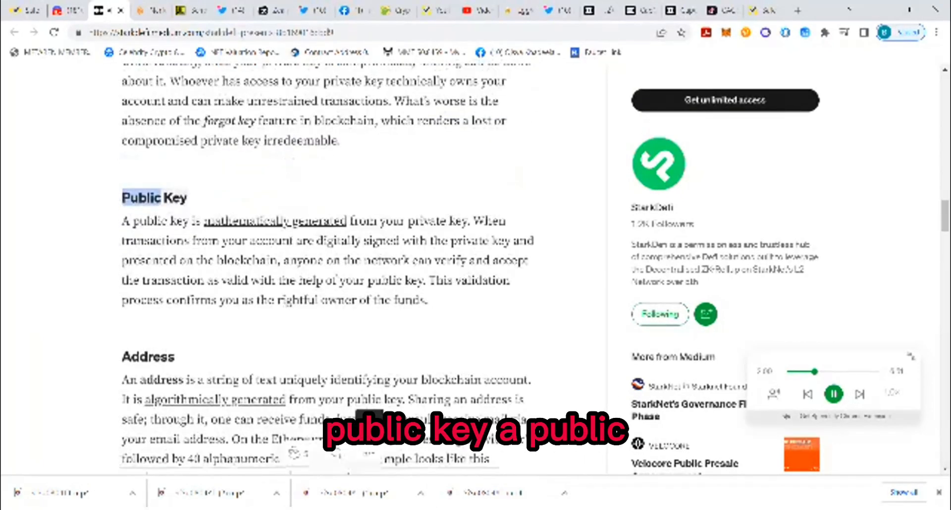
Scroll through the Public Key section into the Address section and its example address
{"action": "scroll", "scroll_direction": "down", "scroll_amount": 3}
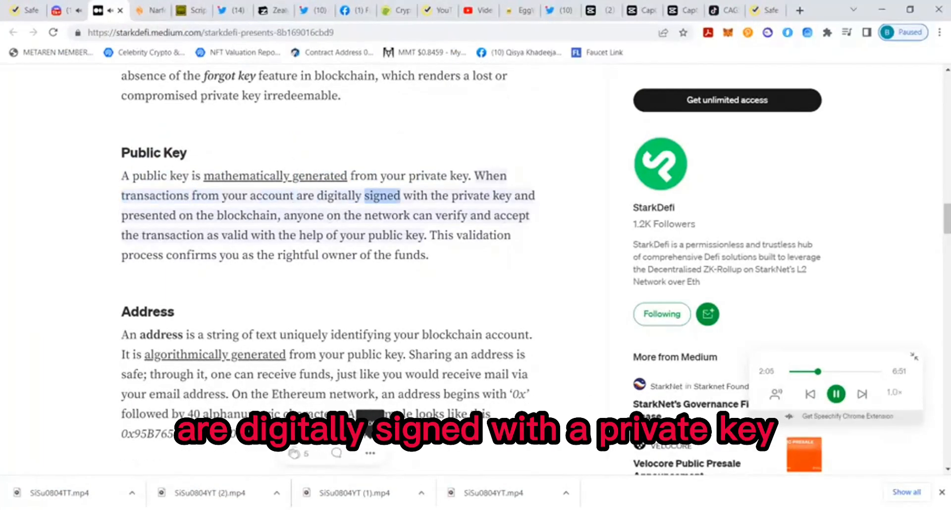
{"action": "scroll", "scroll_direction": "down", "scroll_amount": 3}
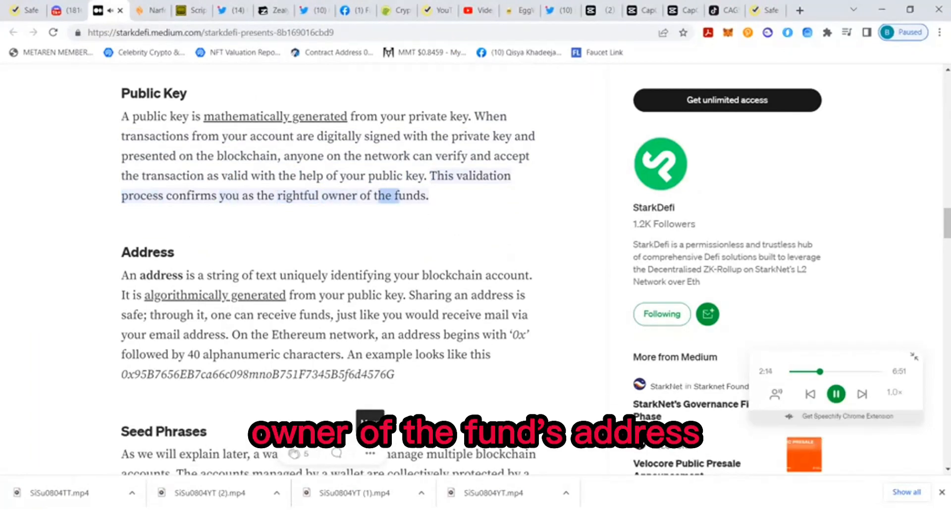
{"action": "scroll", "scroll_direction": "down", "scroll_amount": 3}
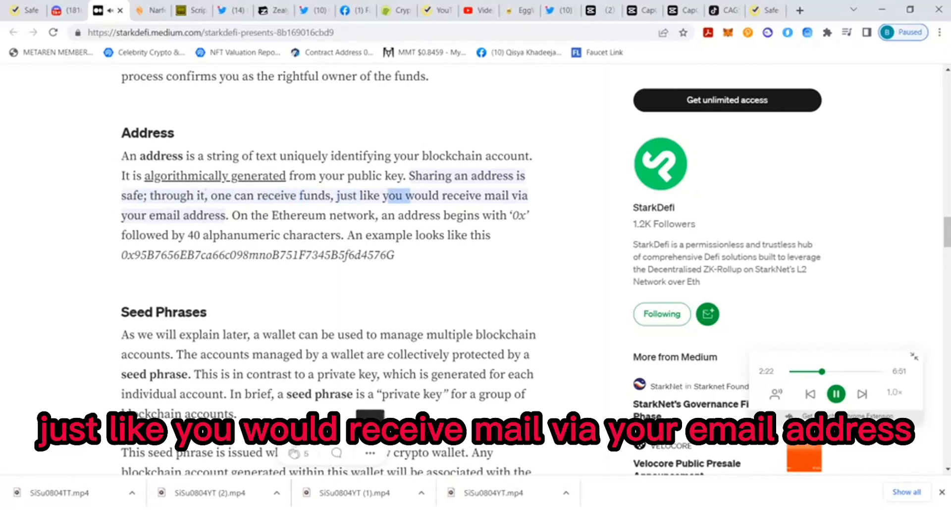
{"action": "scroll", "scroll_direction": "down", "scroll_amount": 3}
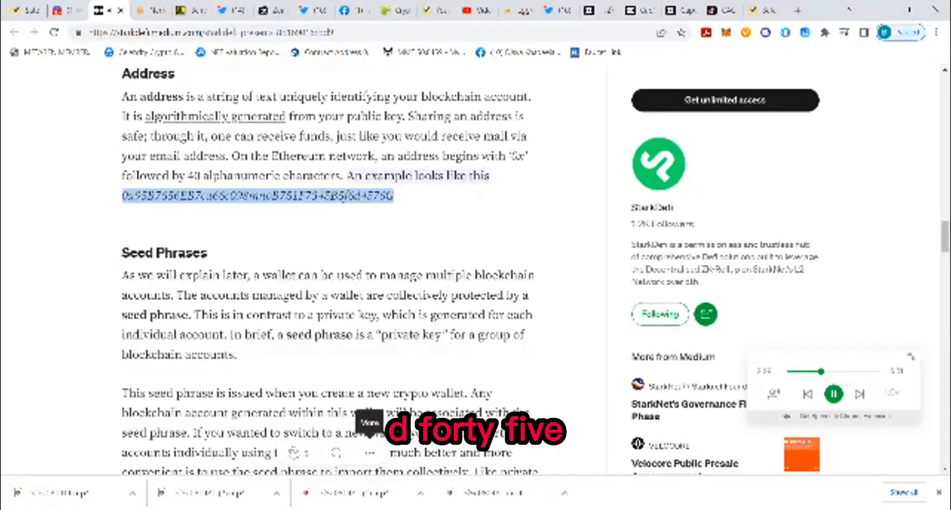
Scroll through the Seed Phrases section into the Wallet section's bank-app comparison
{"action": "scroll", "scroll_direction": "down", "scroll_amount": 3}
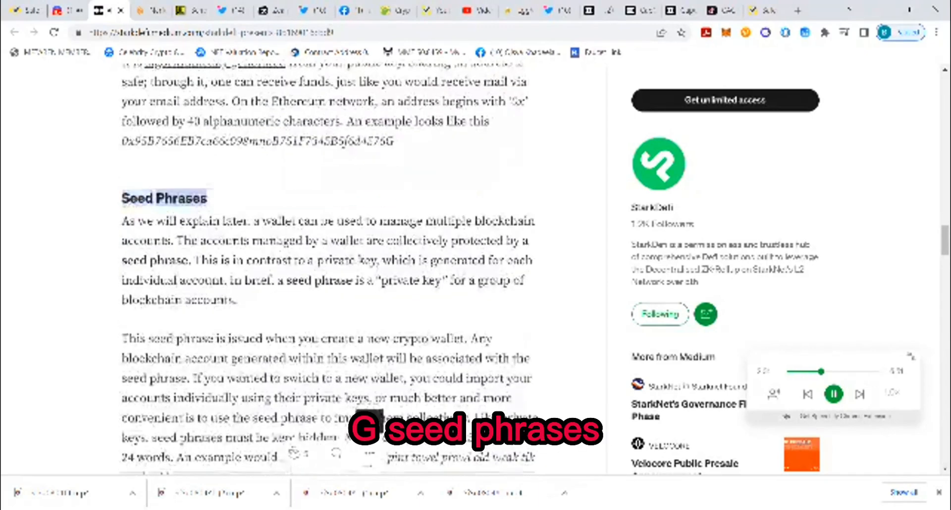
{"action": "scroll", "scroll_direction": "down", "scroll_amount": 3}
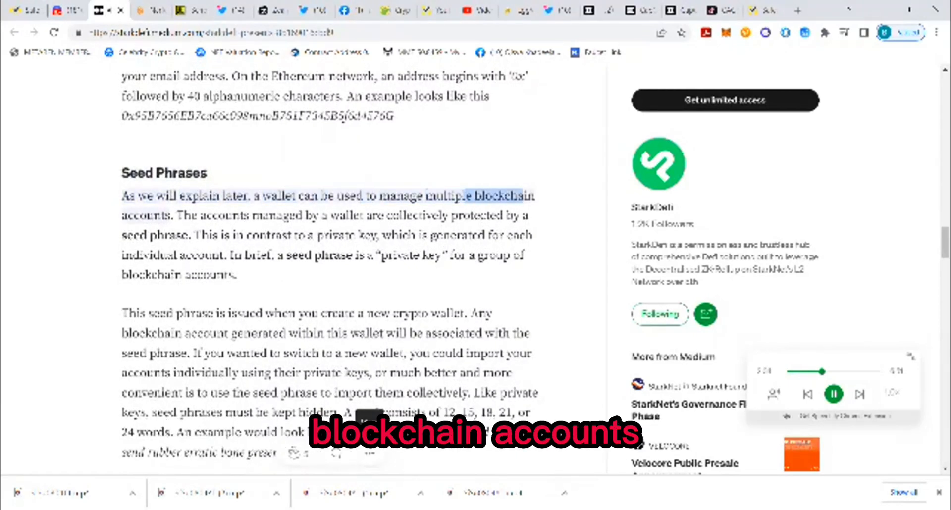
{"action": "scroll", "scroll_direction": "down", "scroll_amount": 3}
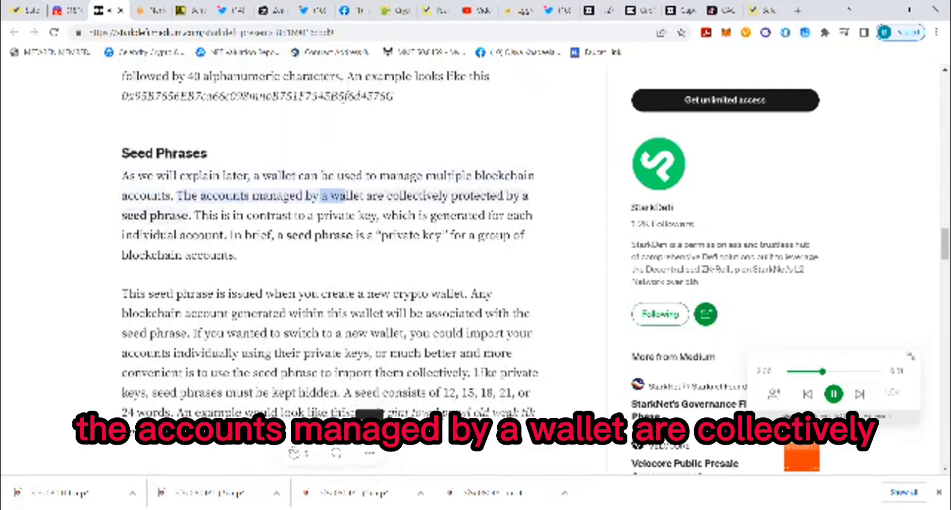
{"action": "scroll", "scroll_direction": "down", "scroll_amount": 3}
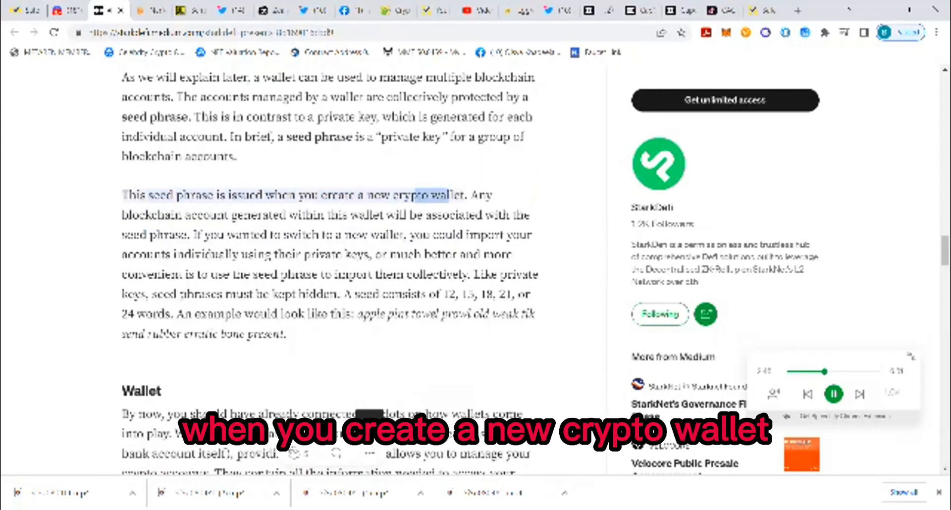
{"action": "scroll", "scroll_direction": "down", "scroll_amount": 3}
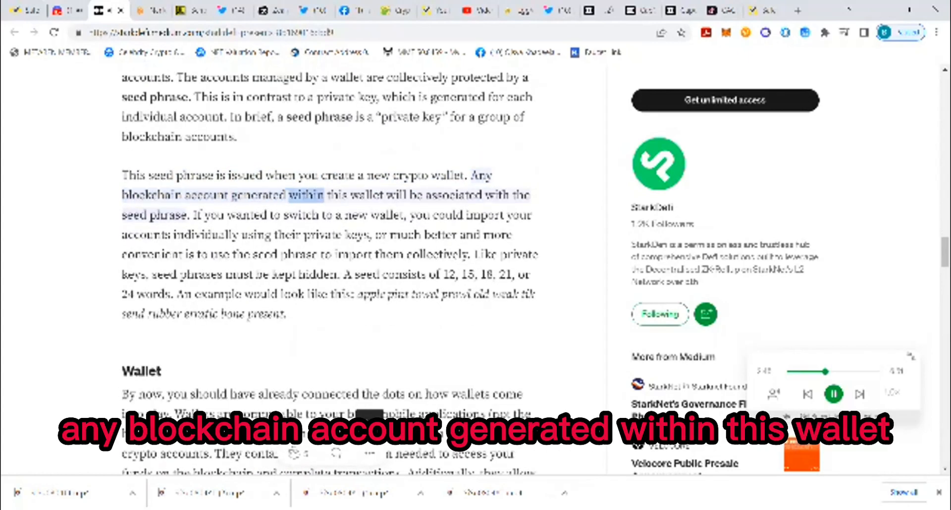
{"action": "scroll", "scroll_direction": "down", "scroll_amount": 3}
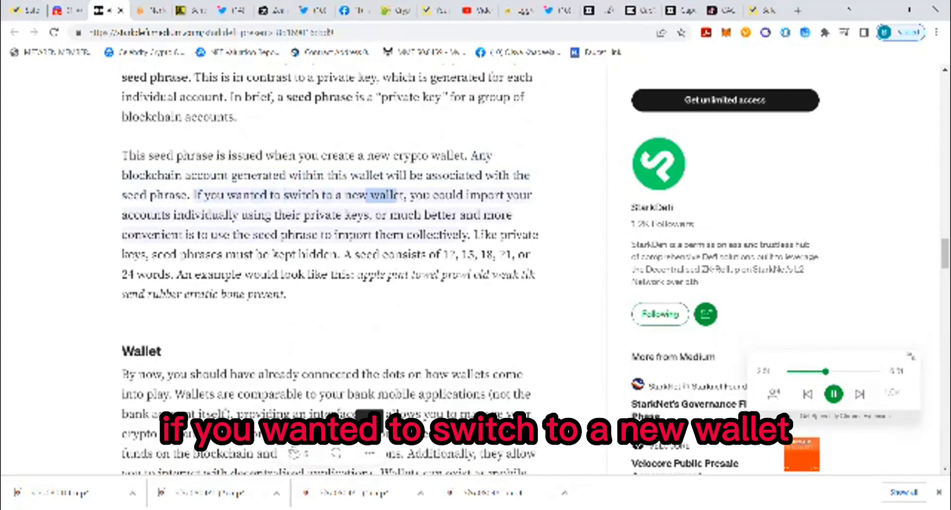
{"action": "scroll", "scroll_direction": "down", "scroll_amount": 3}
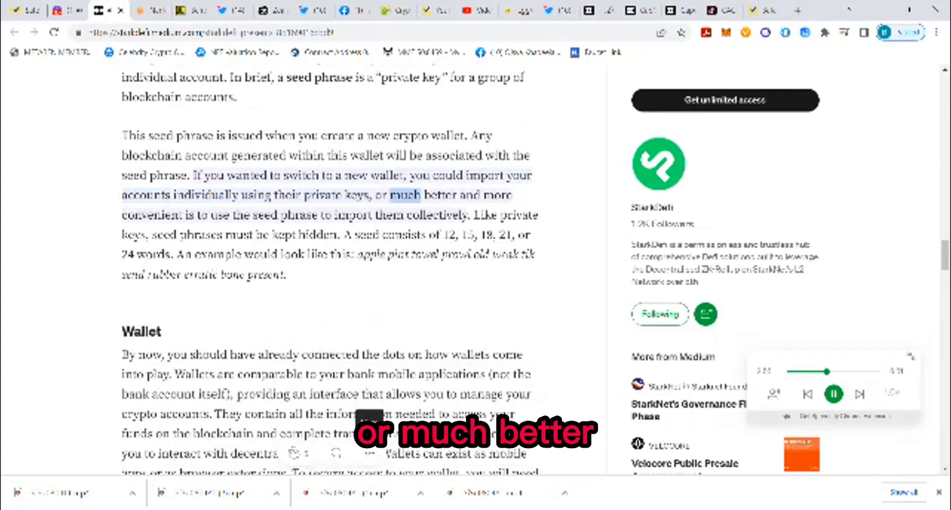
{"action": "scroll", "scroll_direction": "down", "scroll_amount": 3}
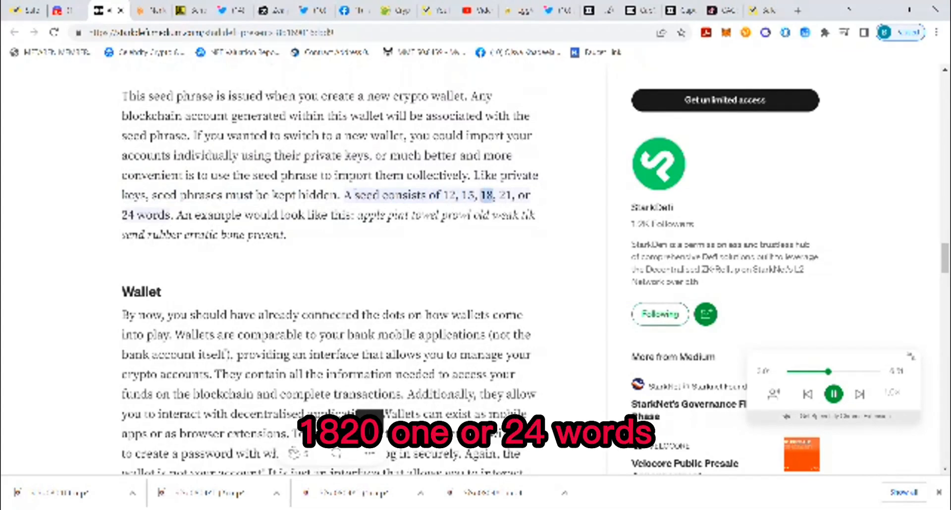
{"action": "scroll", "scroll_direction": "down", "scroll_amount": 3}
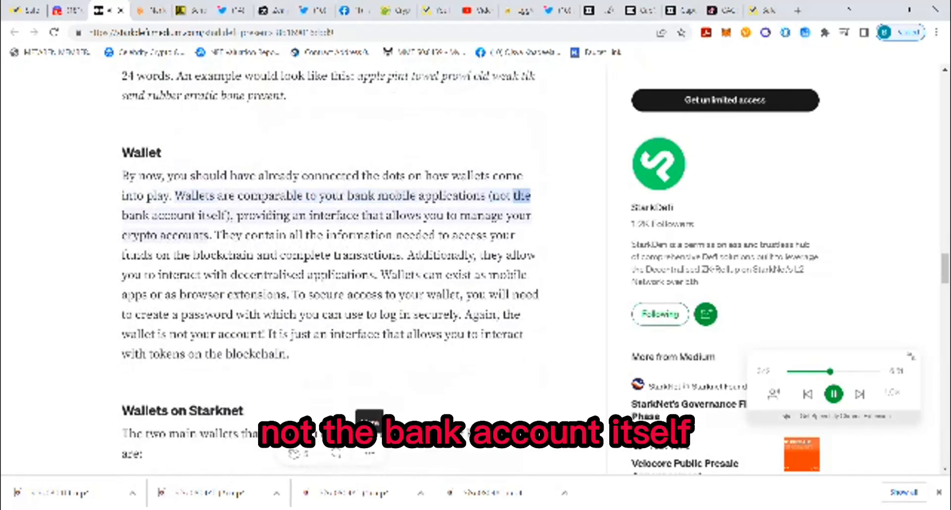
Scroll through the Wallet paragraph until the 'Wallets on Starknet' heading is reached
{"action": "scroll", "scroll_direction": "down", "scroll_amount": 3}
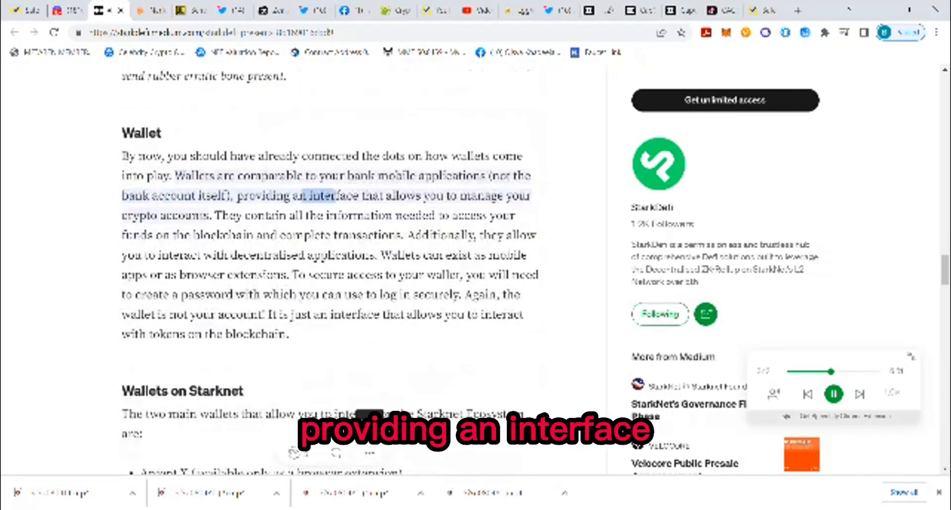
{"action": "scroll", "scroll_direction": "down", "scroll_amount": 3}
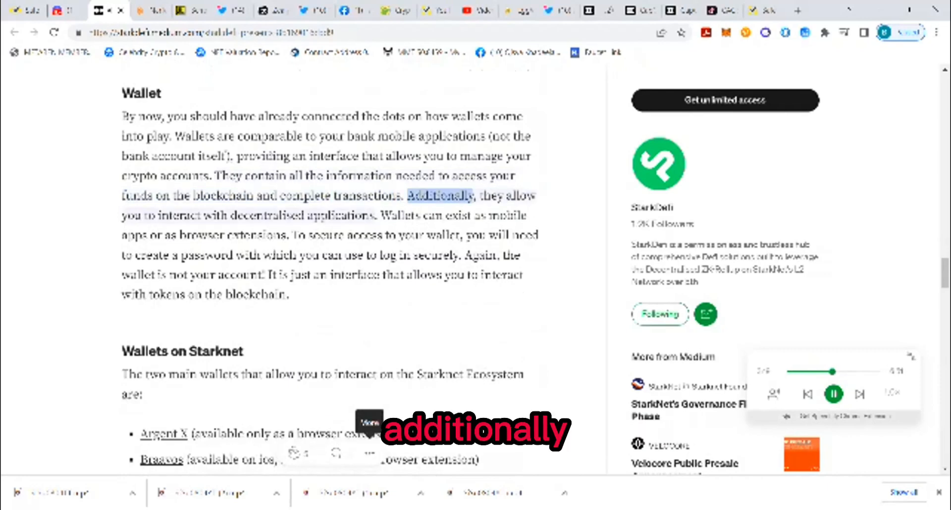
{"action": "scroll", "scroll_direction": "down", "scroll_amount": 3}
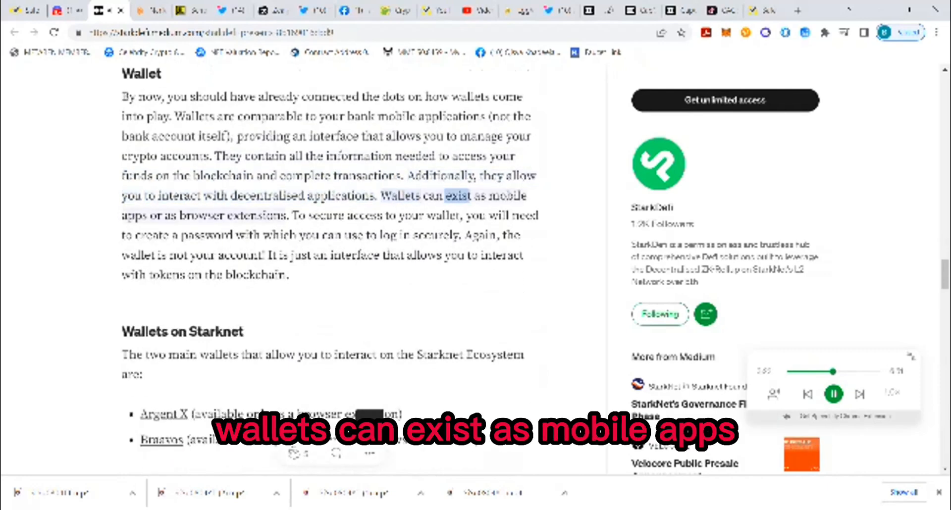
{"action": "scroll", "scroll_direction": "down", "scroll_amount": 3}
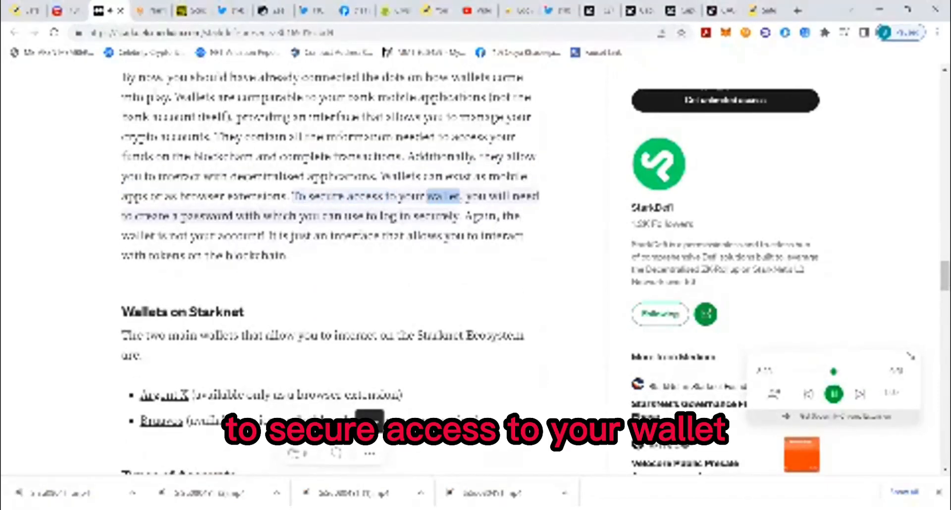
{"action": "scroll", "scroll_direction": "down", "scroll_amount": 3}
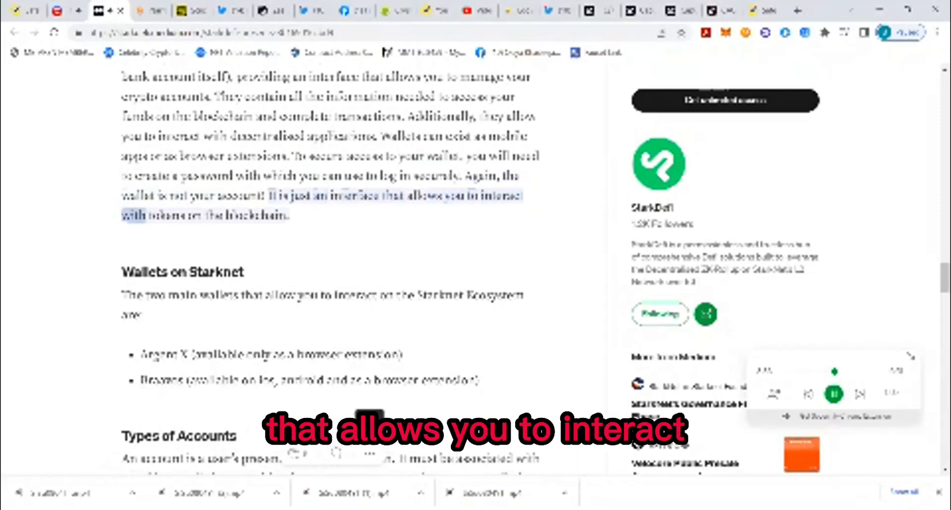
{"action": "scroll", "scroll_direction": "down", "scroll_amount": 3}
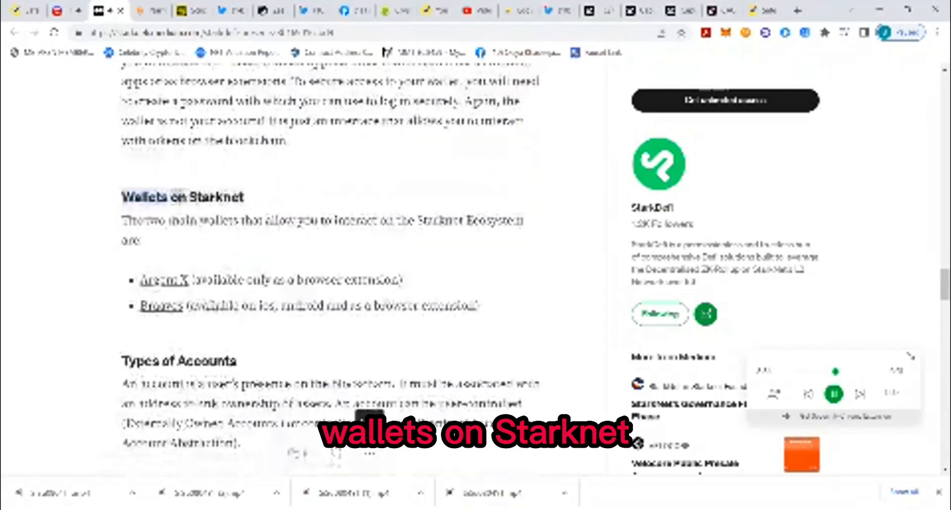
Scroll past the Argent X and Braavos wallet list through Types of Accounts to Externally Owned Account
{"action": "scroll", "scroll_direction": "down", "scroll_amount": 3}
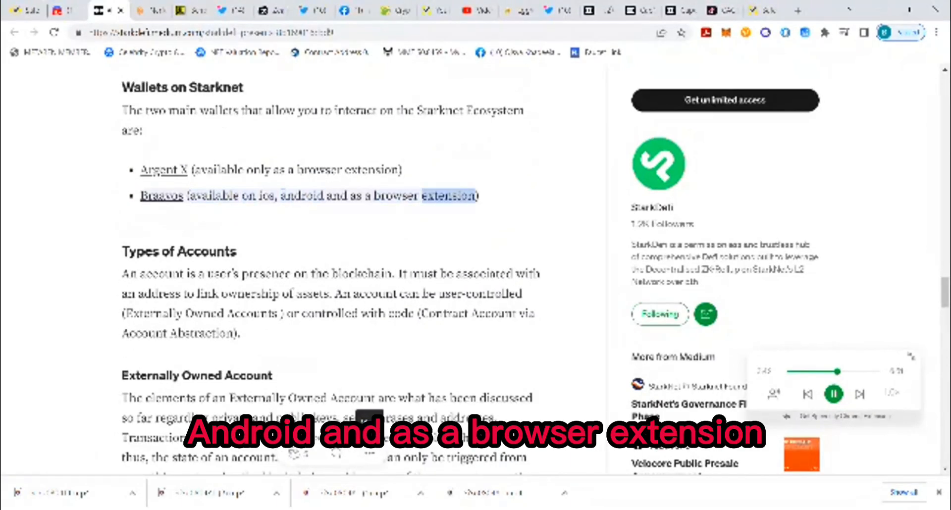
{"action": "scroll", "scroll_direction": "down", "scroll_amount": 3}
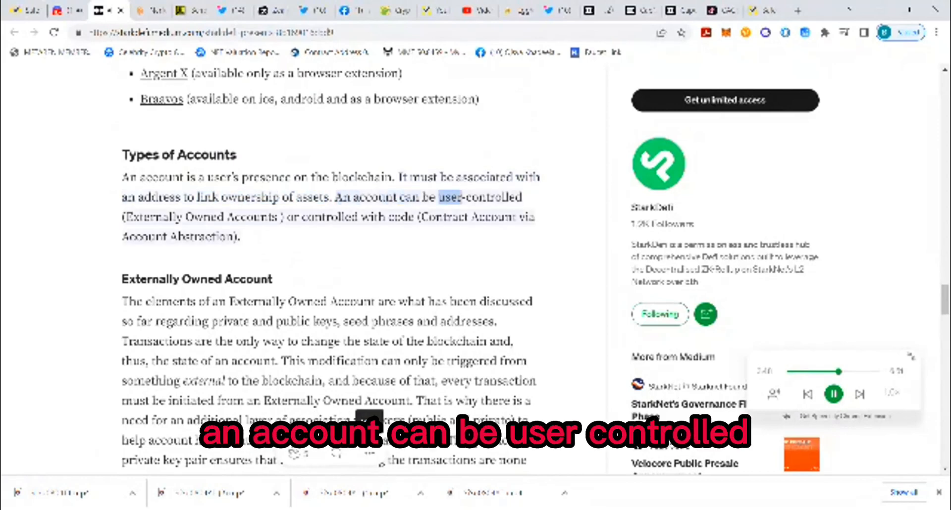
{"action": "scroll", "scroll_direction": "down", "scroll_amount": 3}
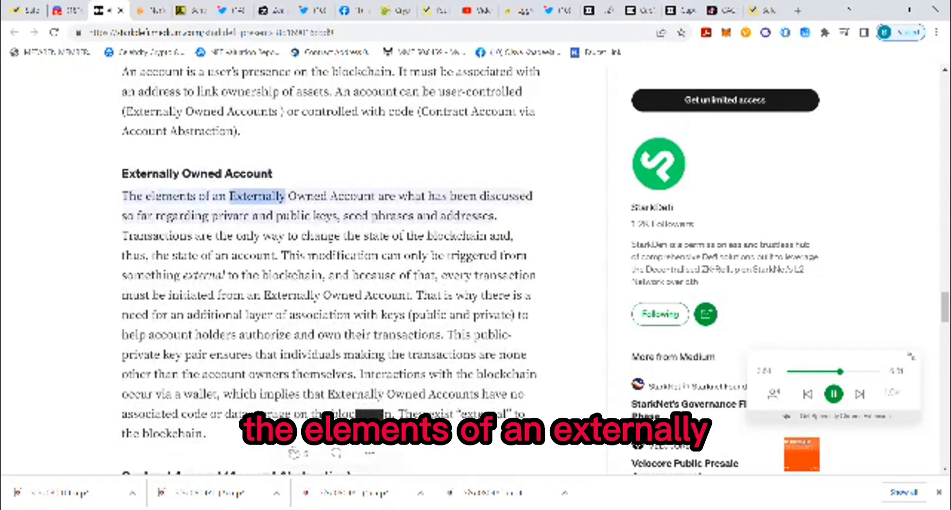
Scroll through the Externally Owned Account section to the Contract Account (Account Abstraction) smart-contract line
{"action": "scroll", "scroll_direction": "down", "scroll_amount": 3}
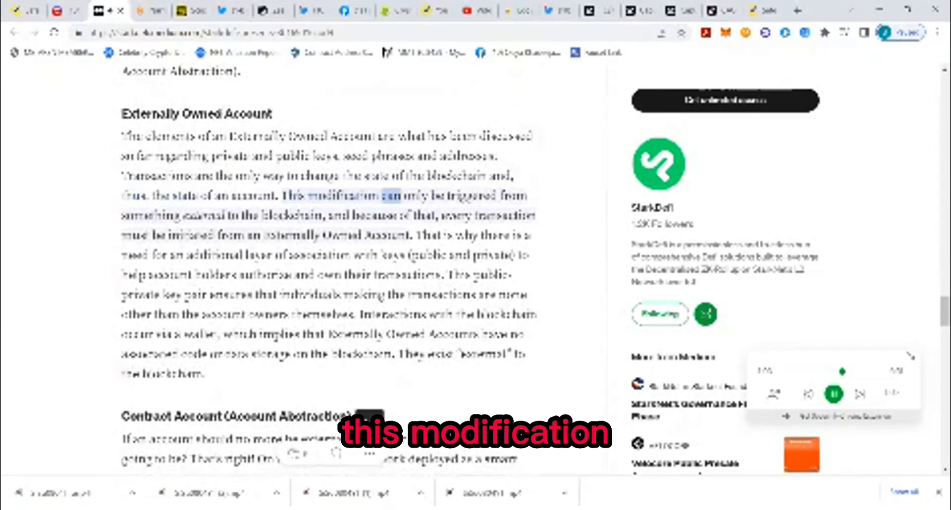
{"action": "scroll", "scroll_direction": "down", "scroll_amount": 3}
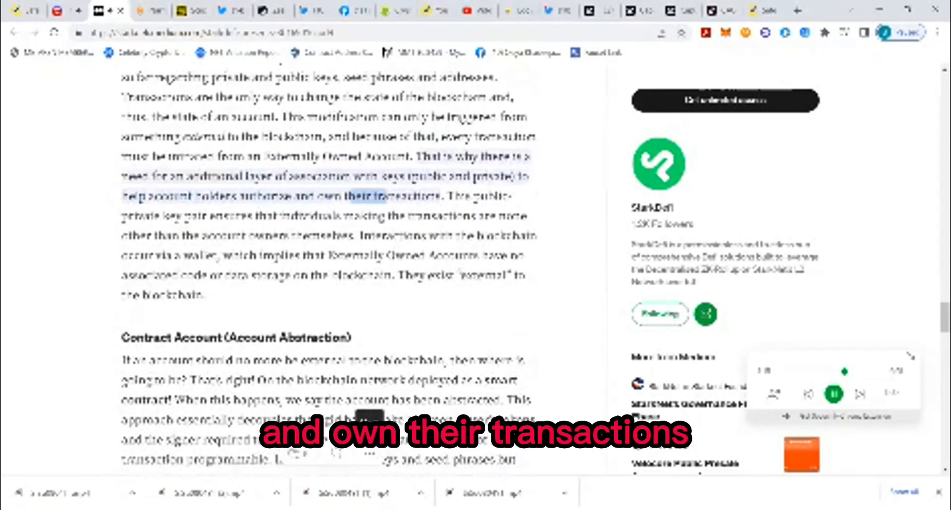
{"action": "scroll", "scroll_direction": "down", "scroll_amount": 3}
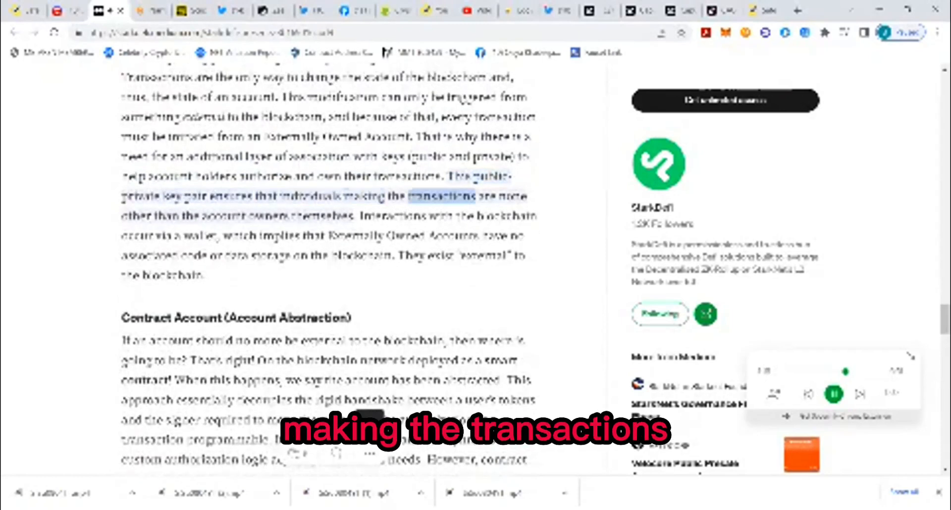
{"action": "scroll", "scroll_direction": "down", "scroll_amount": 3}
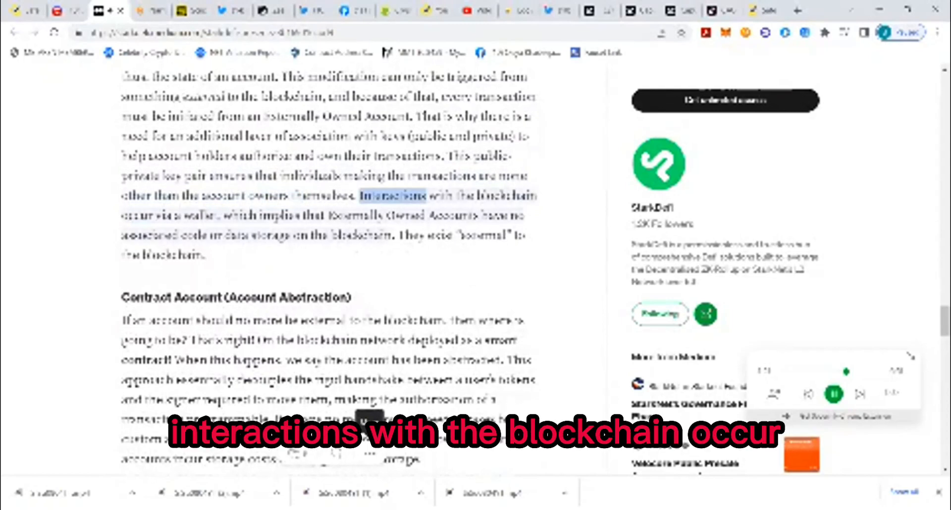
{"action": "scroll", "scroll_direction": "down", "scroll_amount": 3}
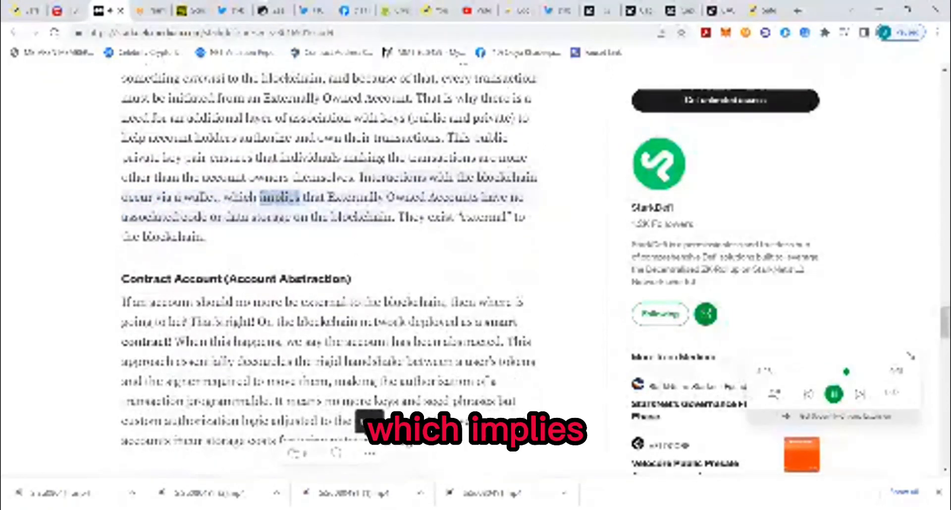
{"action": "scroll", "scroll_direction": "down", "scroll_amount": 3}
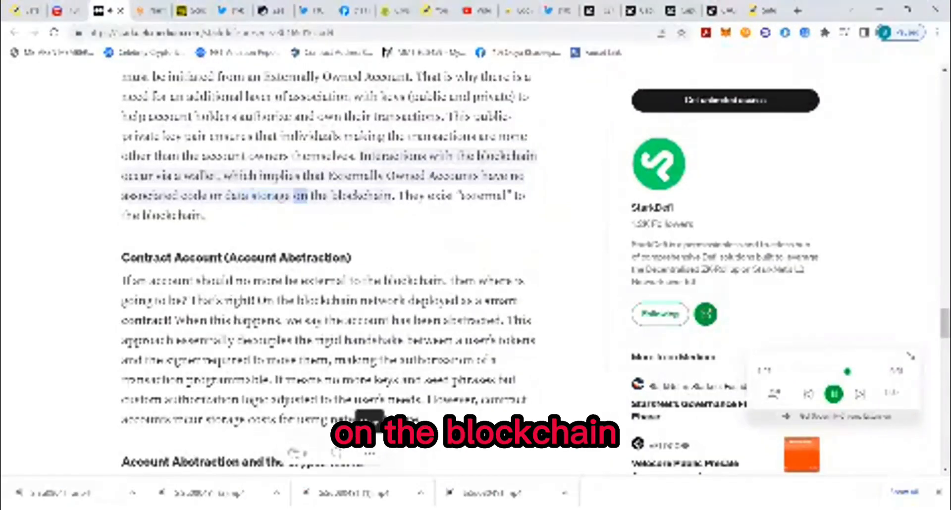
{"action": "scroll", "scroll_direction": "down", "scroll_amount": 3}
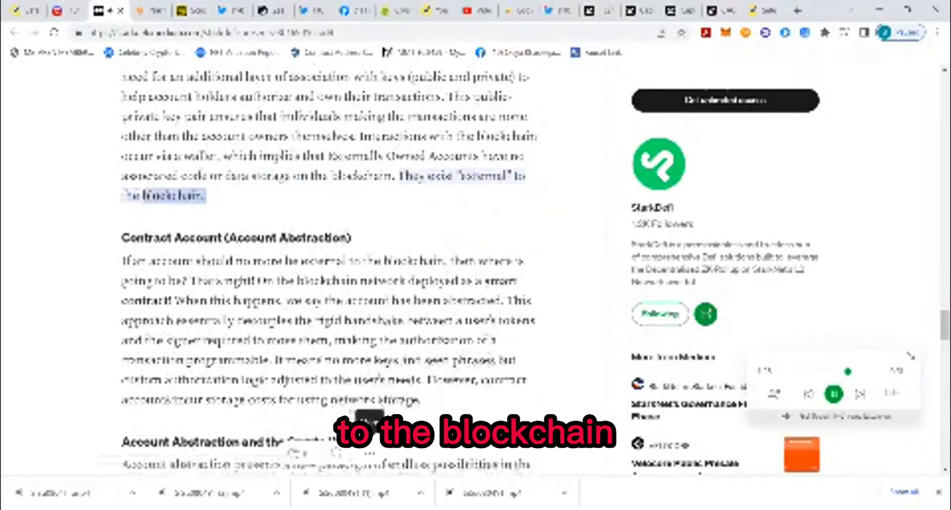
{"action": "scroll", "scroll_direction": "down", "scroll_amount": 3}
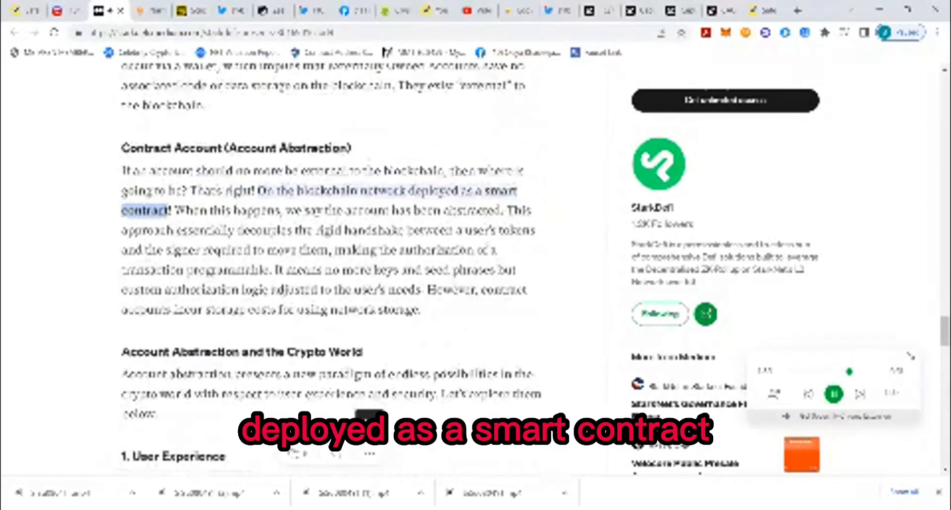
Scroll through the Contract Account section until 'Account Abstraction and the Crypto World' nears the top
{"action": "scroll", "scroll_direction": "down", "scroll_amount": 3}
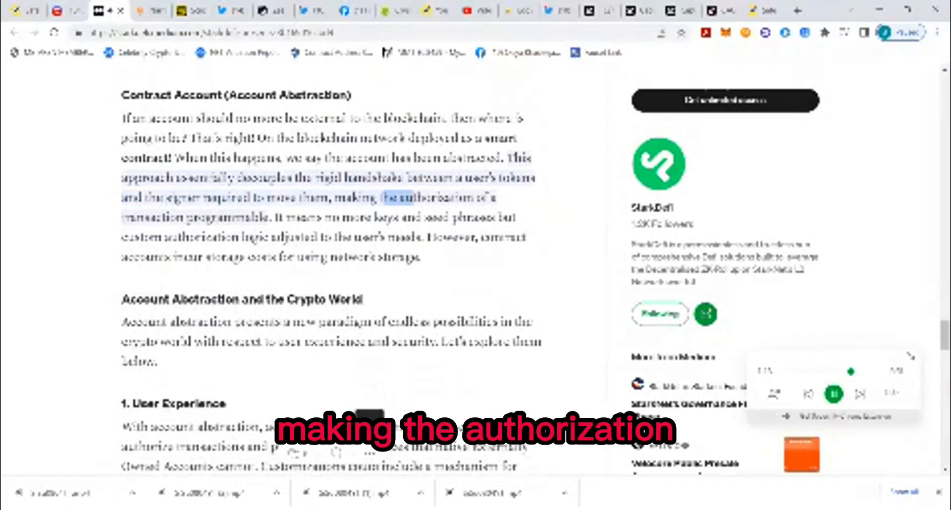
{"action": "scroll", "scroll_direction": "down", "scroll_amount": 3}
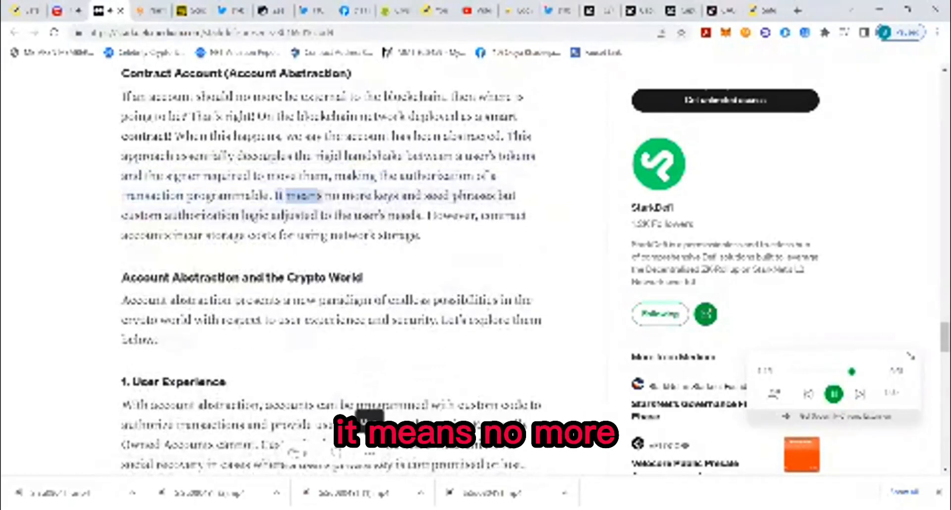
{"action": "scroll", "scroll_direction": "down", "scroll_amount": 3}
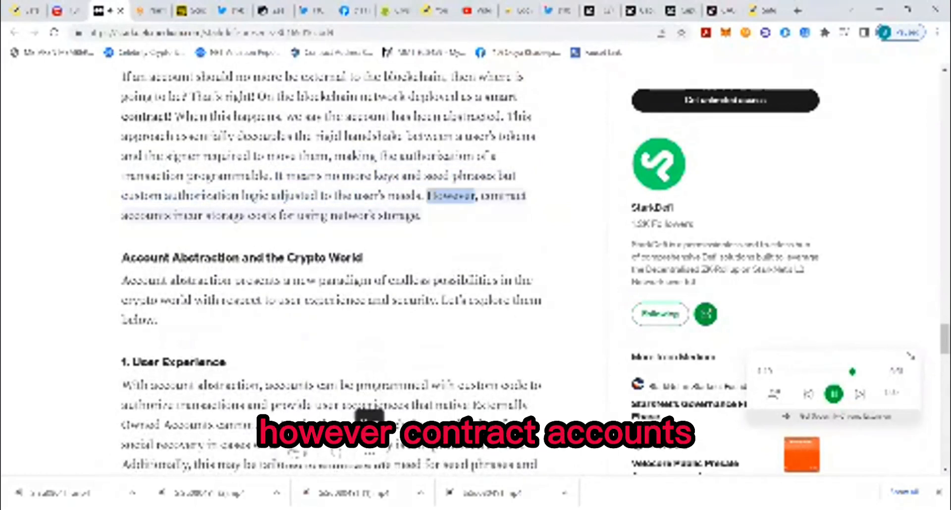
{"action": "scroll", "scroll_direction": "down", "scroll_amount": 3}
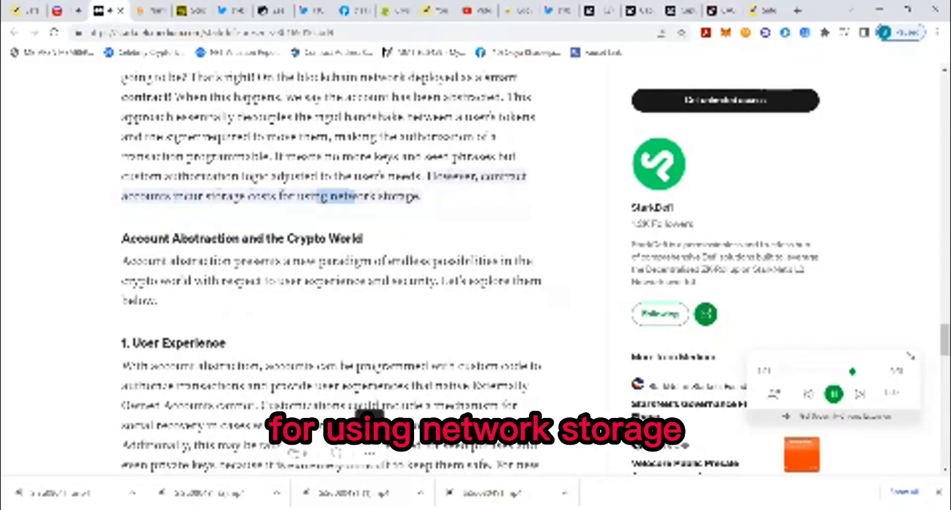
{"action": "scroll", "scroll_direction": "down", "scroll_amount": 3}
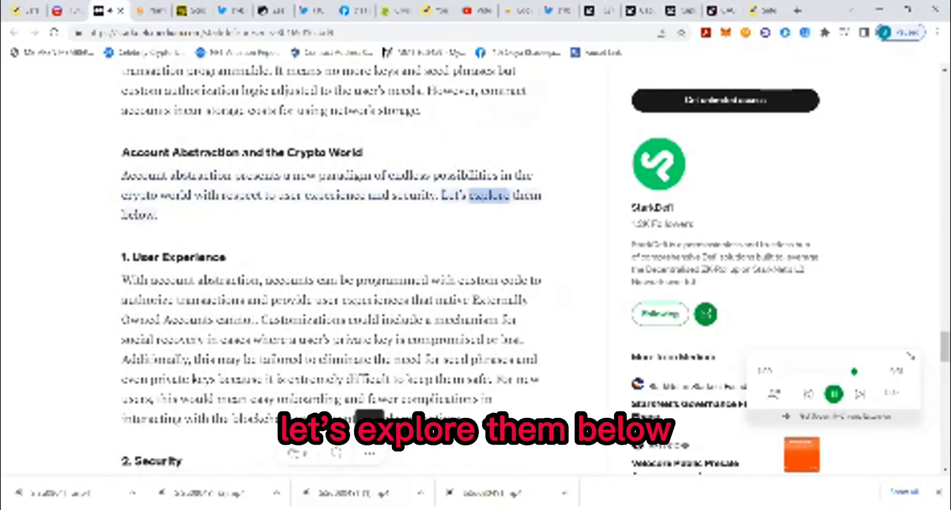
Scroll past '1. User Experience' toward the '2. Security' section as it is narrated
{"action": "scroll", "scroll_direction": "down", "scroll_amount": 3}
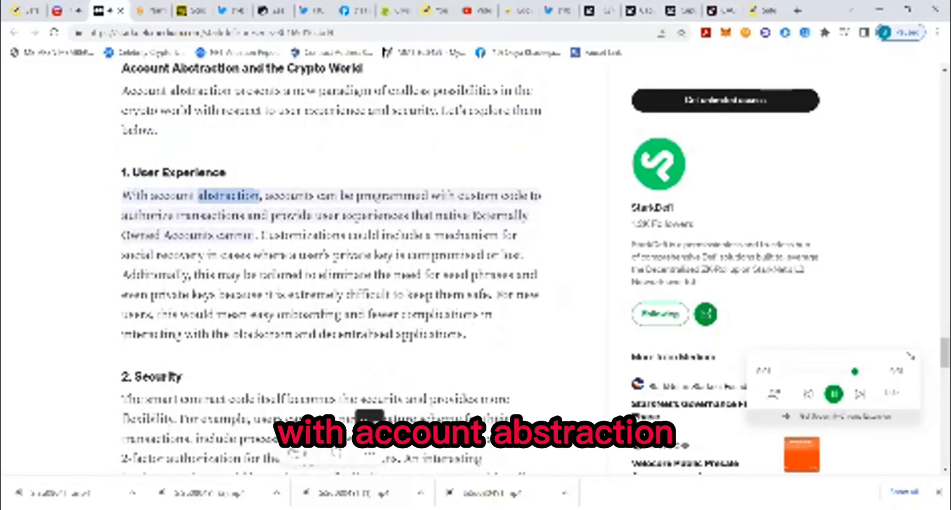
{"action": "scroll", "scroll_direction": "down", "scroll_amount": 3}
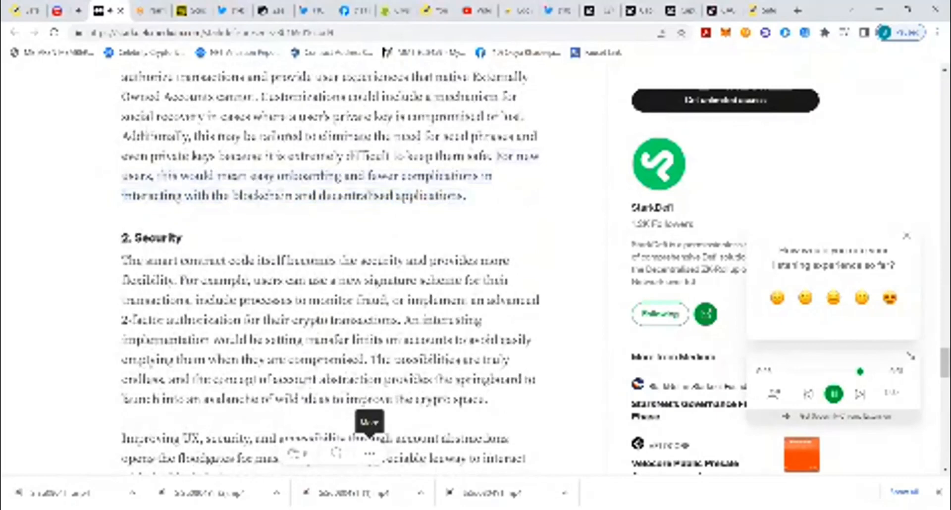
Scroll through '2. Security' and the StarkDeFi closing paragraphs until the REFERENCES heading appears
{"action": "scroll", "scroll_direction": "down", "scroll_amount": 3}
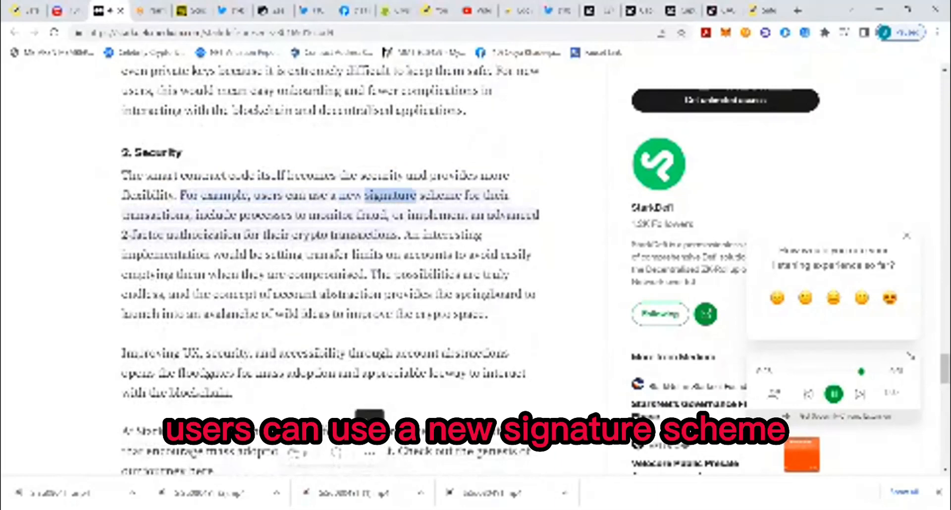
{"action": "scroll", "scroll_direction": "down", "scroll_amount": 3}
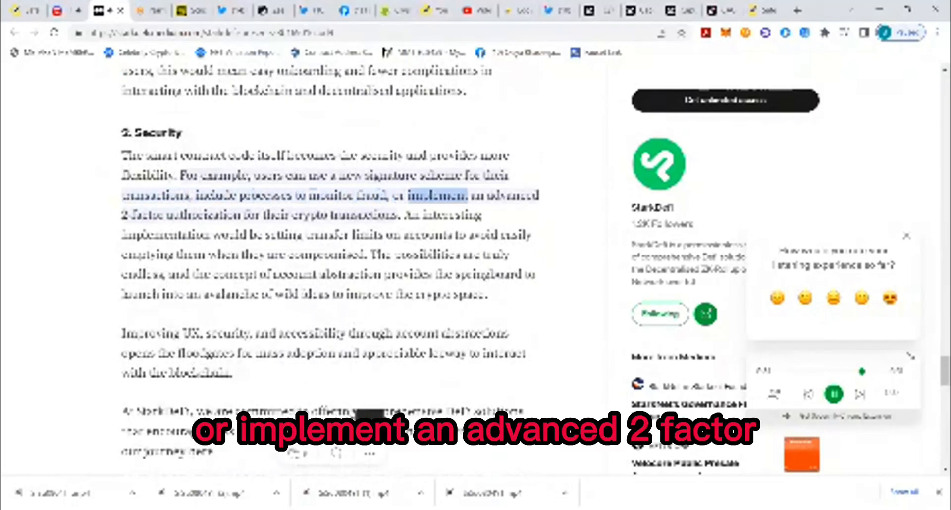
{"action": "scroll", "scroll_direction": "down", "scroll_amount": 3}
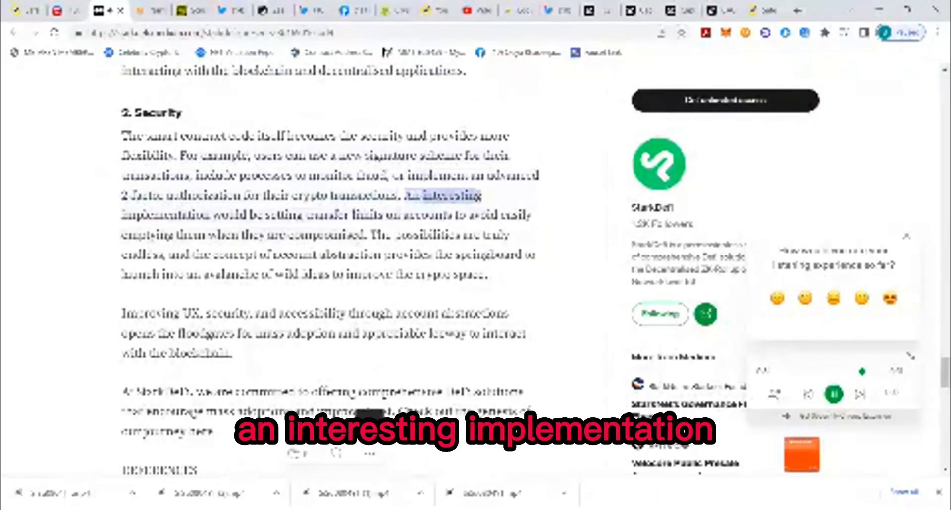
{"action": "scroll", "scroll_direction": "down", "scroll_amount": 3}
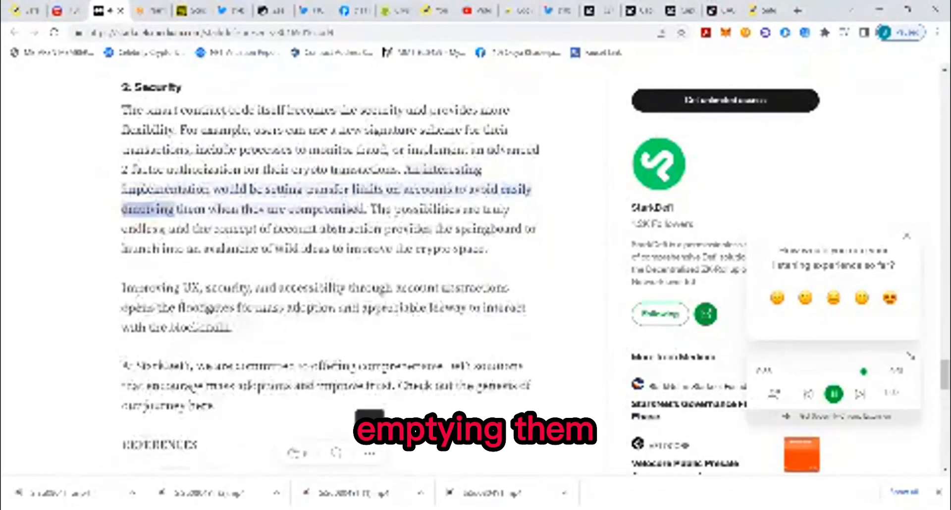
{"action": "scroll", "scroll_direction": "down", "scroll_amount": 3}
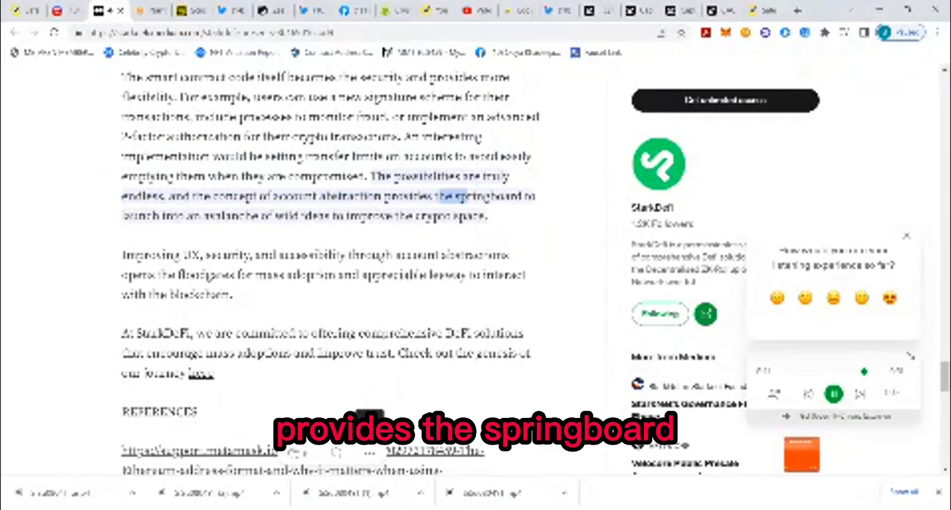
{"action": "scroll", "scroll_direction": "down", "scroll_amount": 3}
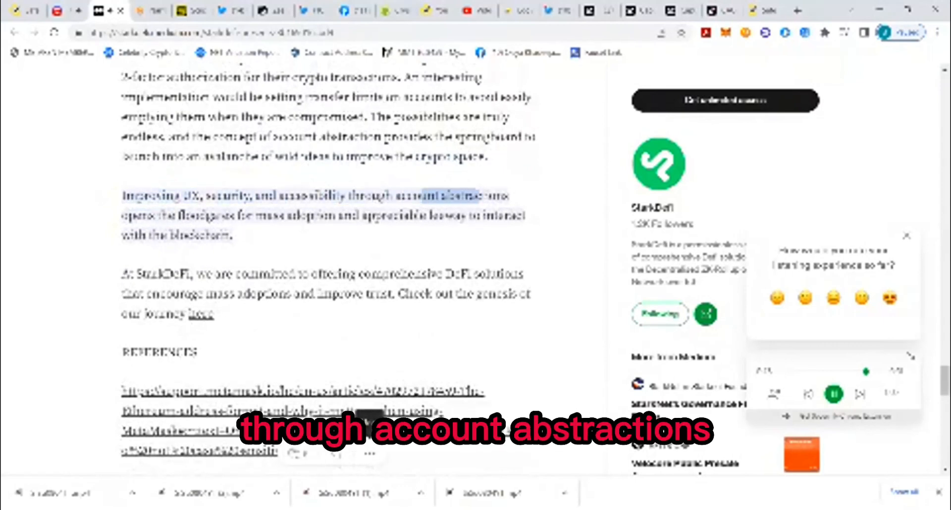
{"action": "scroll", "scroll_direction": "down", "scroll_amount": 3}
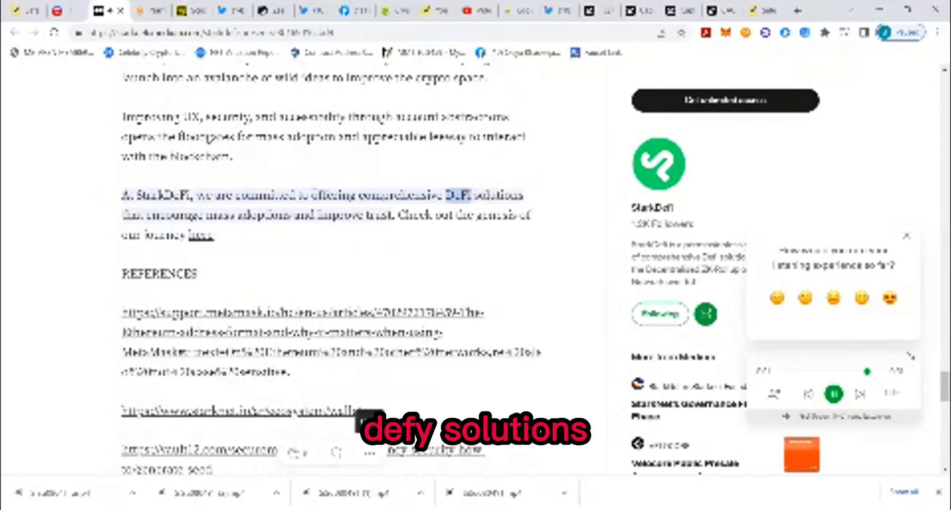
Reach the reference links, then scroll back up to revisit the Contract Account and Crypto World sections
{"action": "scroll", "scroll_direction": "down", "scroll_amount": 3}
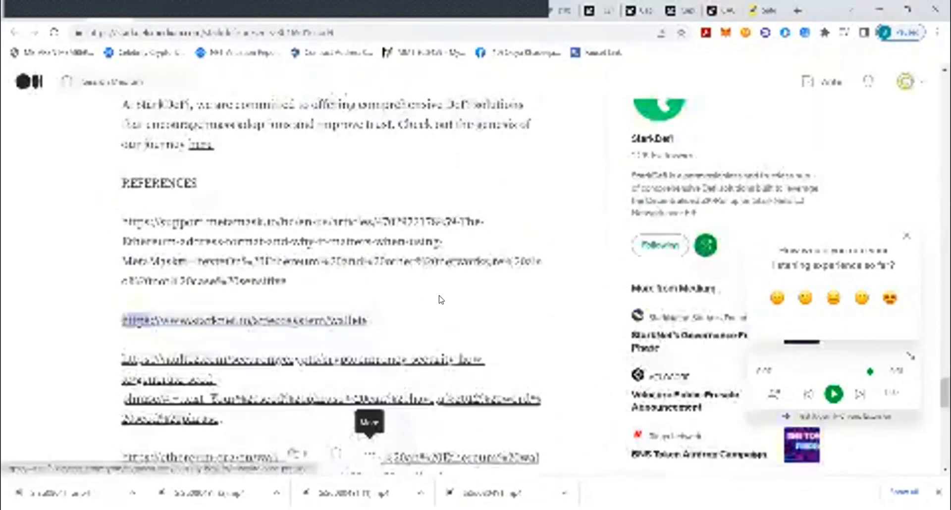
{"action": "scroll", "scroll_direction": "up", "scroll_amount": 3}
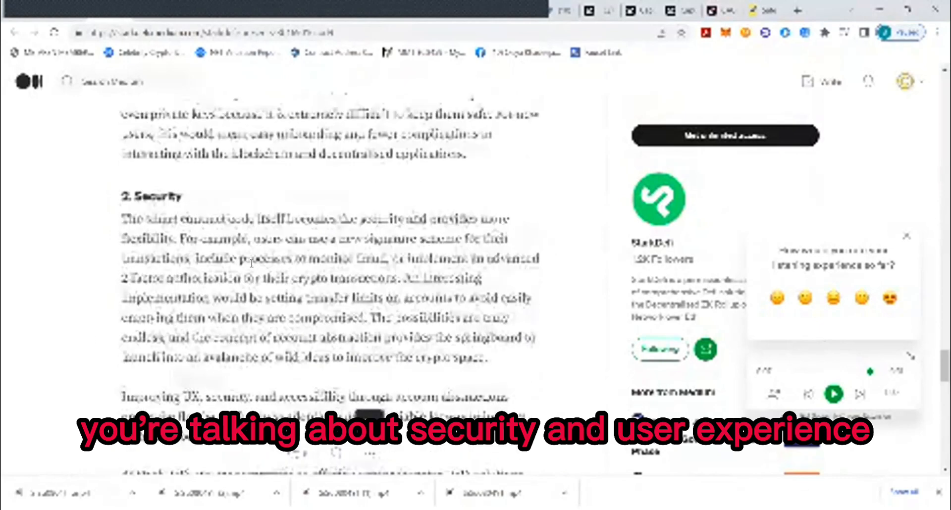
{"action": "scroll", "scroll_direction": "up", "scroll_amount": 3}
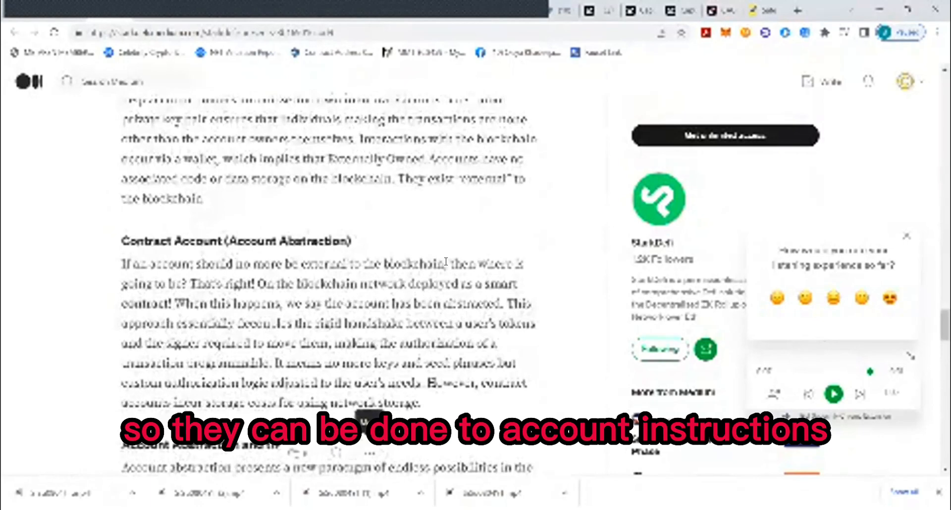
{"action": "scroll", "scroll_direction": "down", "scroll_amount": 3}
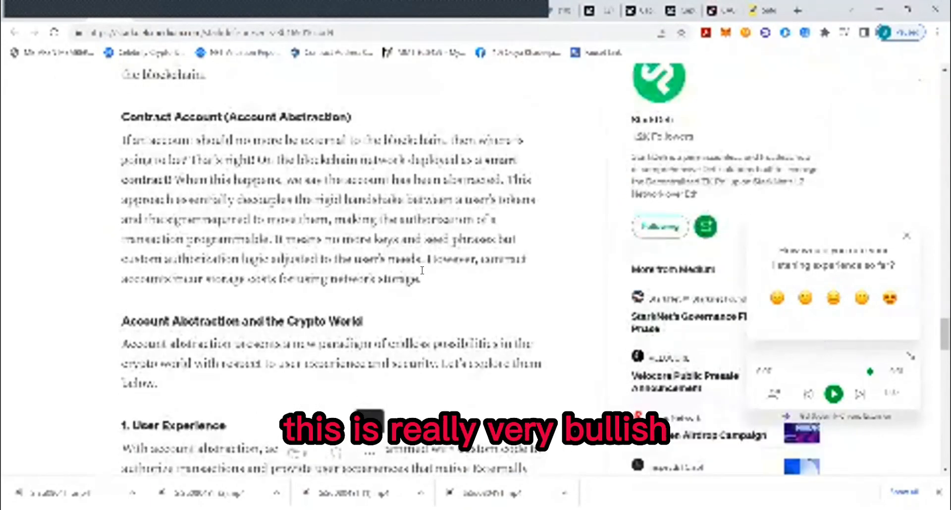